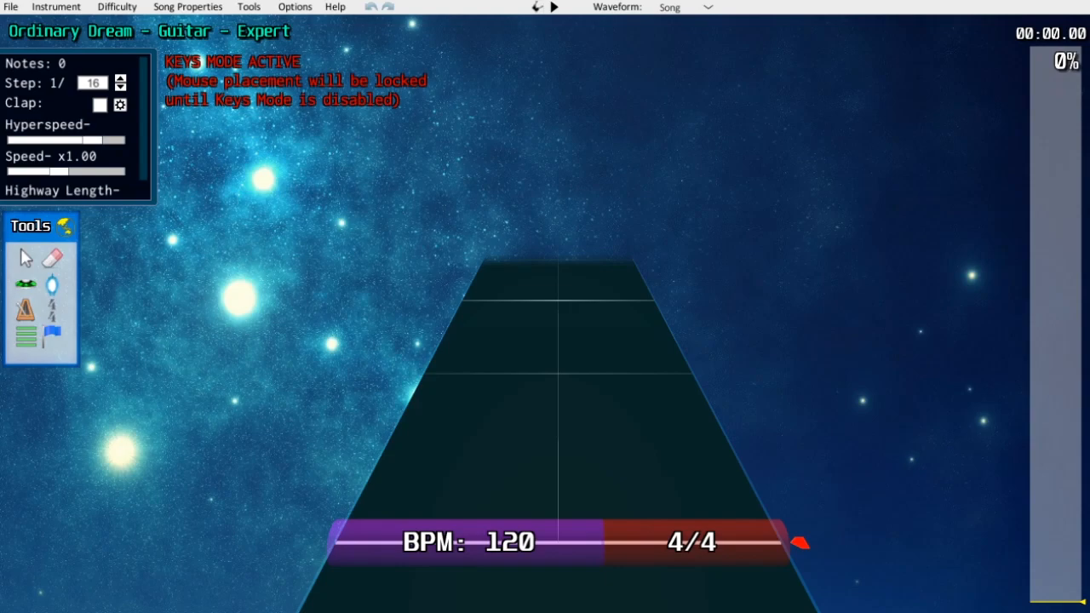
pyautogui.moveTo(136, 511)
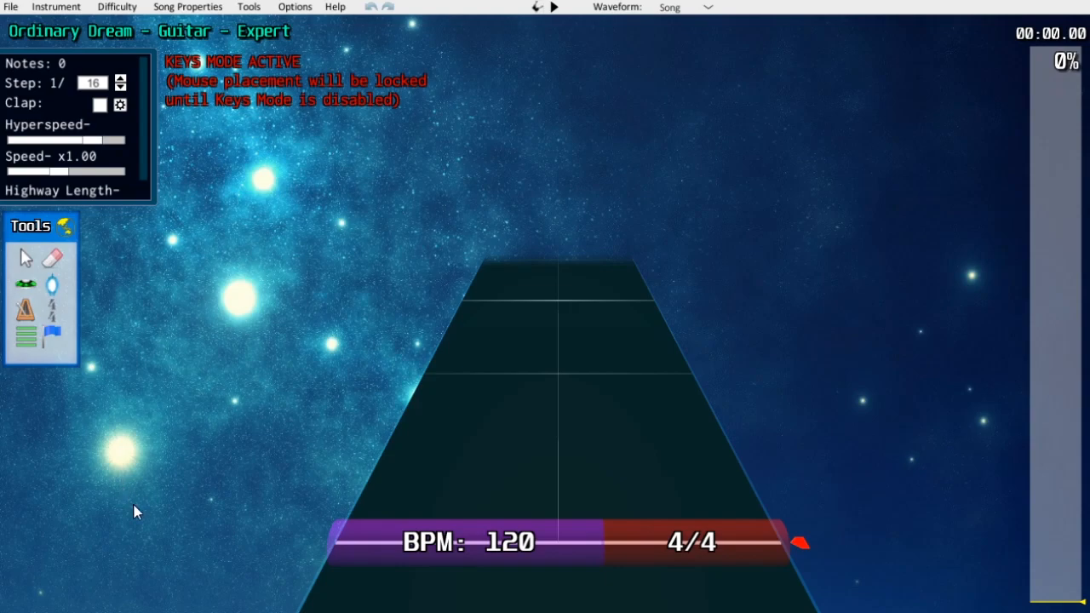
pyautogui.moveTo(68, 286)
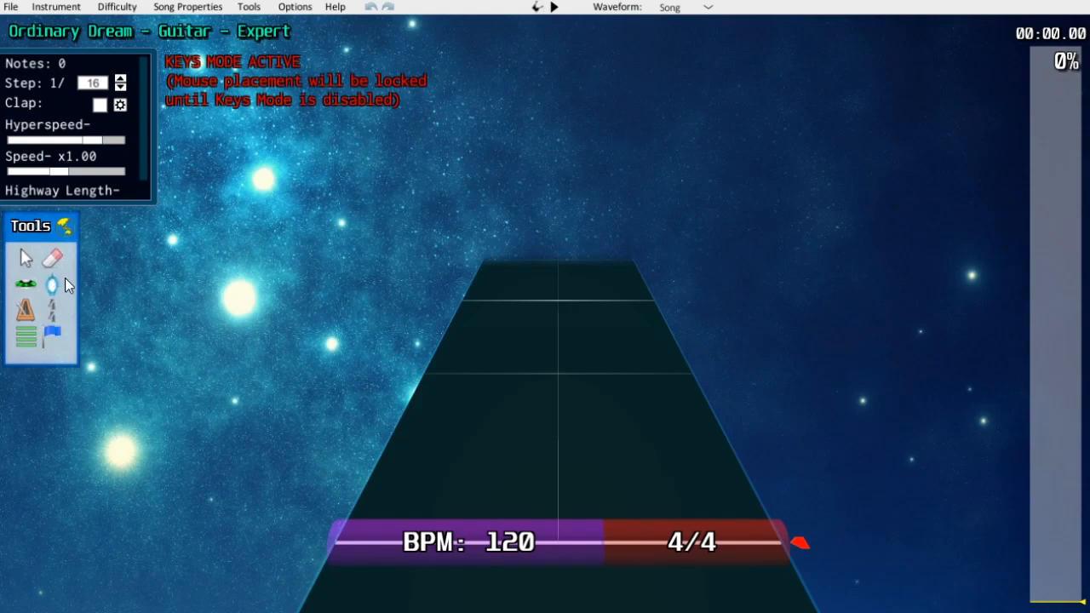
pyautogui.moveTo(31, 322)
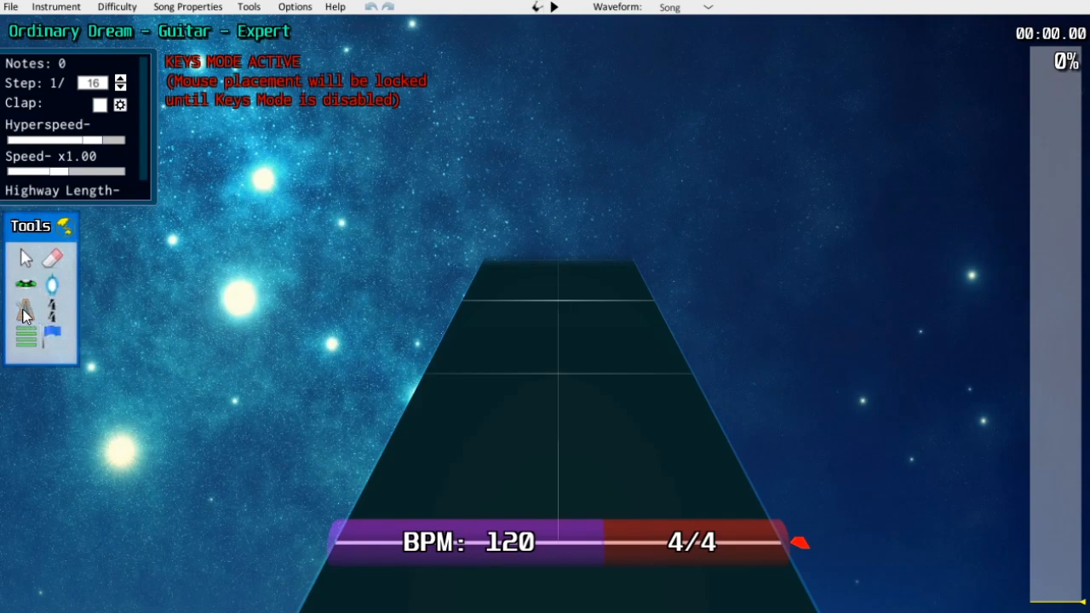
pyautogui.moveTo(479, 528)
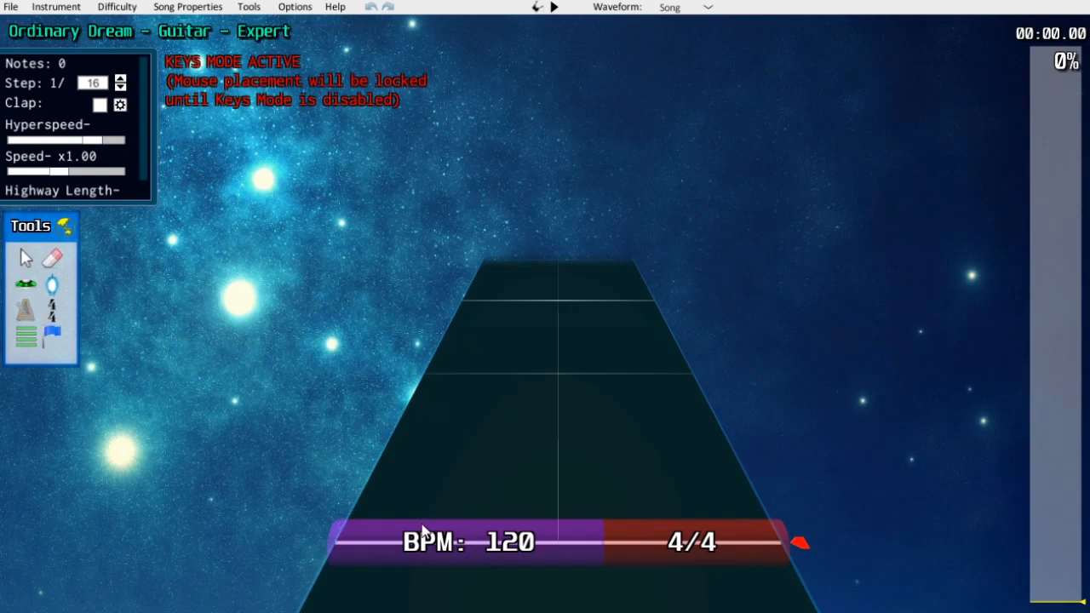
pyautogui.moveTo(77, 322)
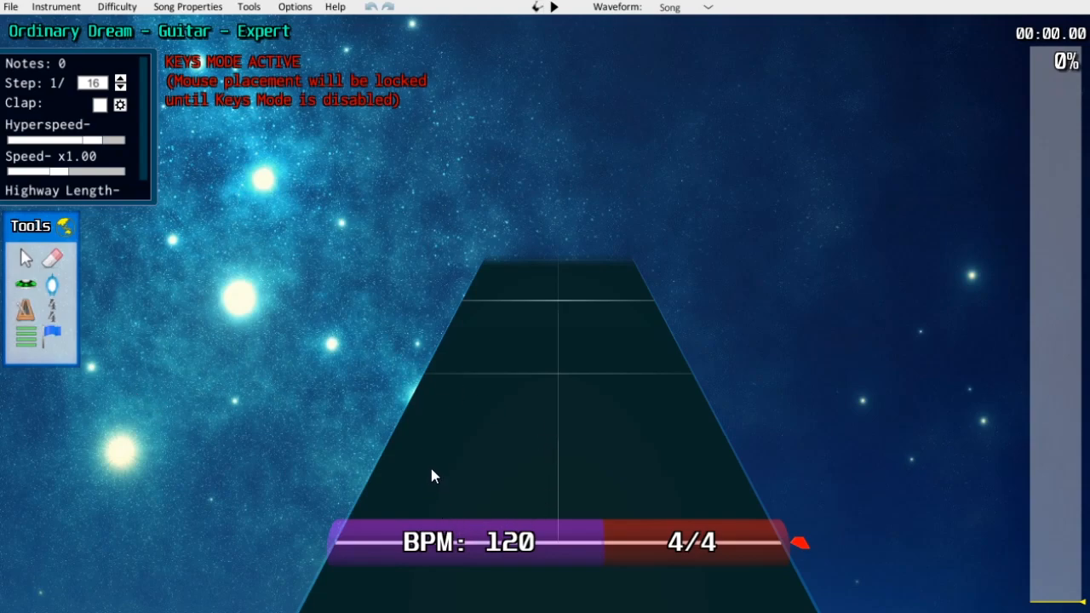
pyautogui.moveTo(392, 460)
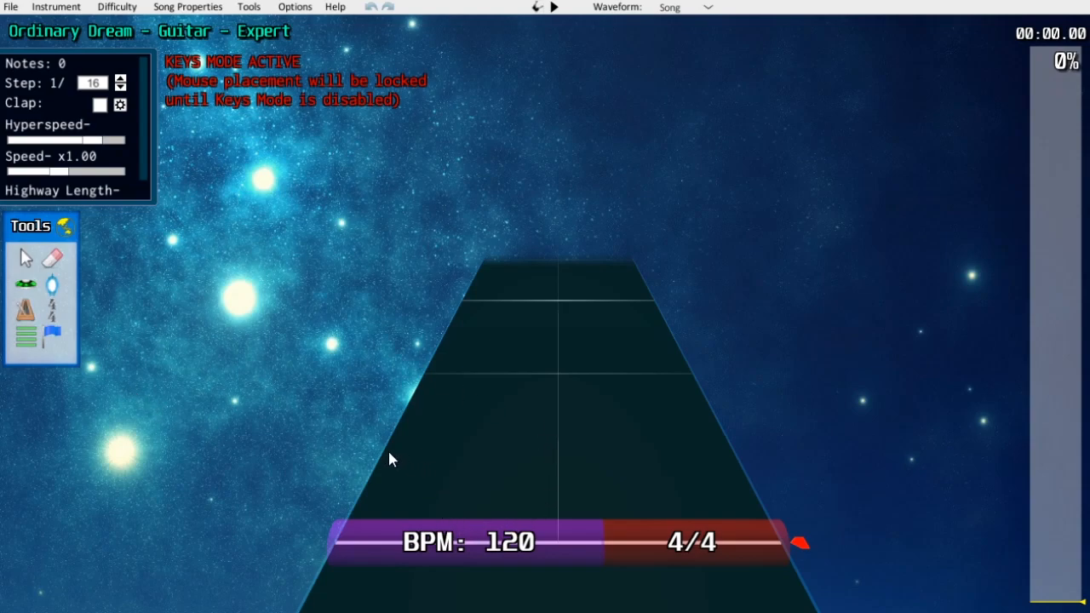
pyautogui.moveTo(348, 398)
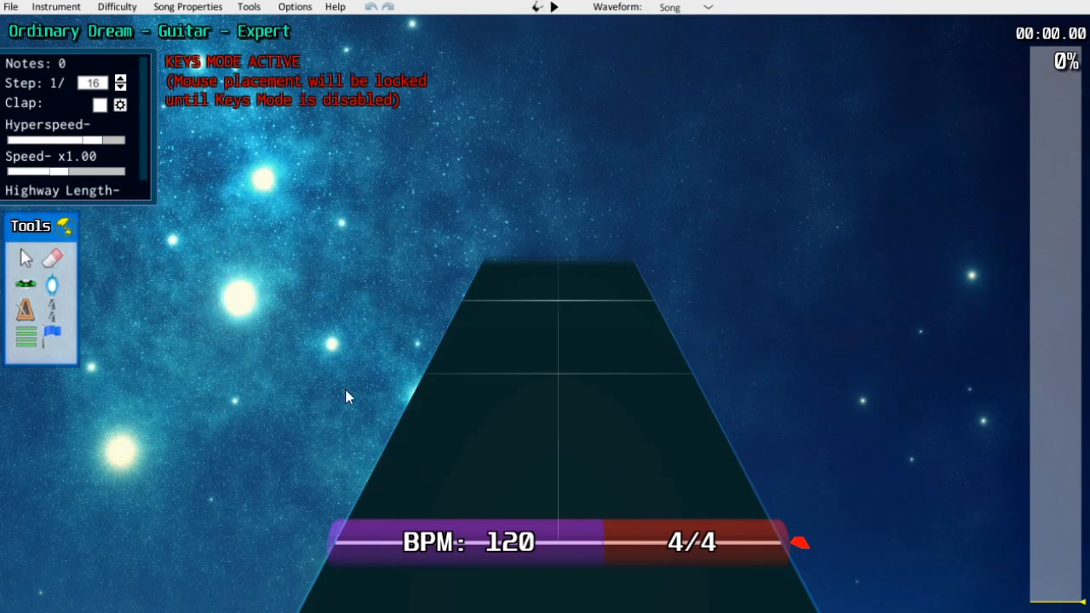
pyautogui.moveTo(230, 368)
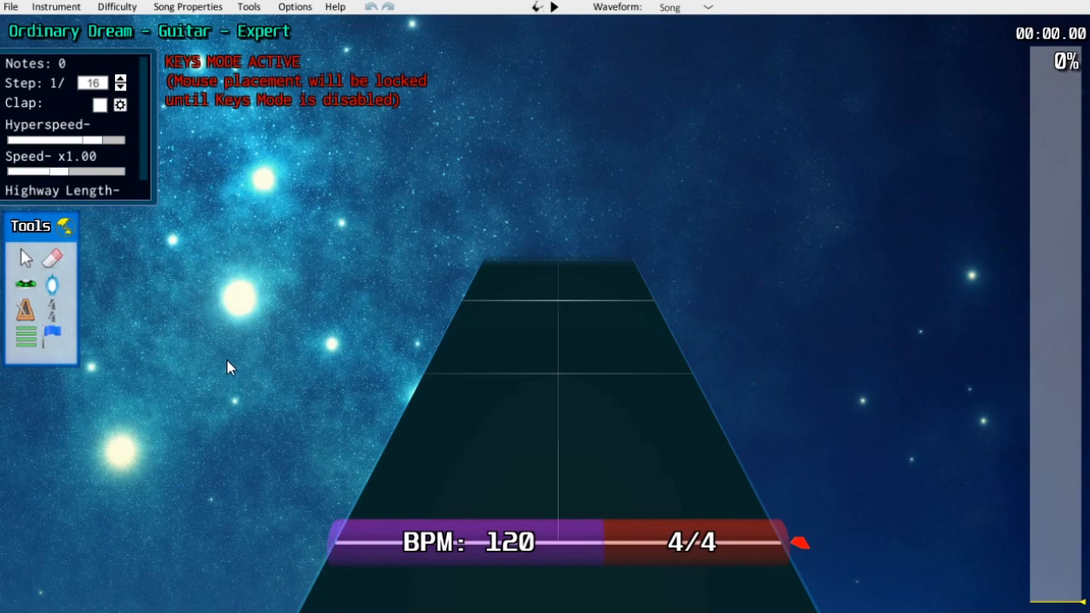
pyautogui.moveTo(224, 371)
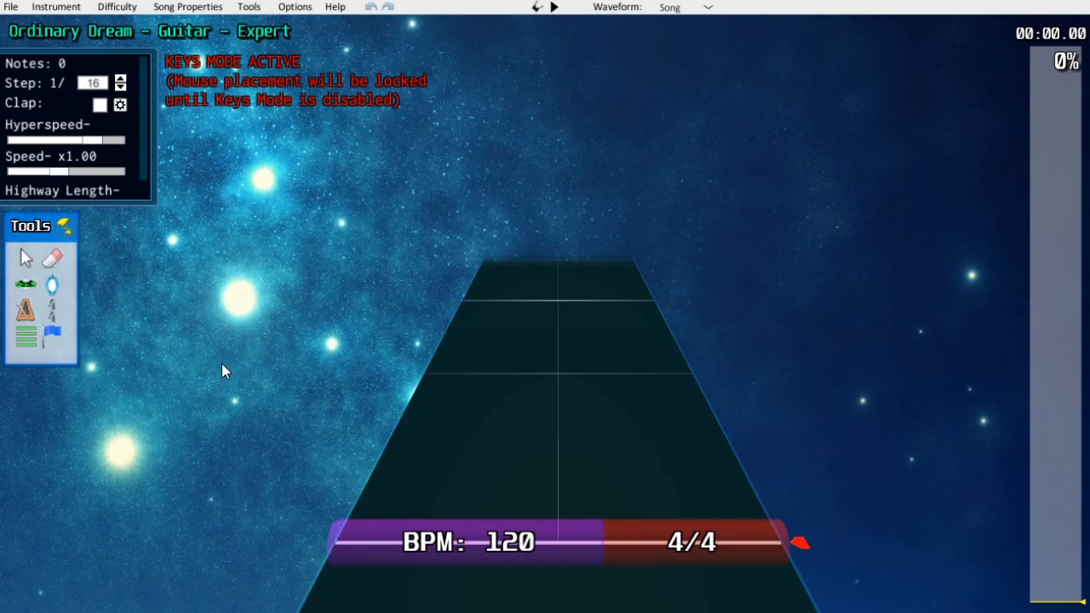
pyautogui.moveTo(491, 439)
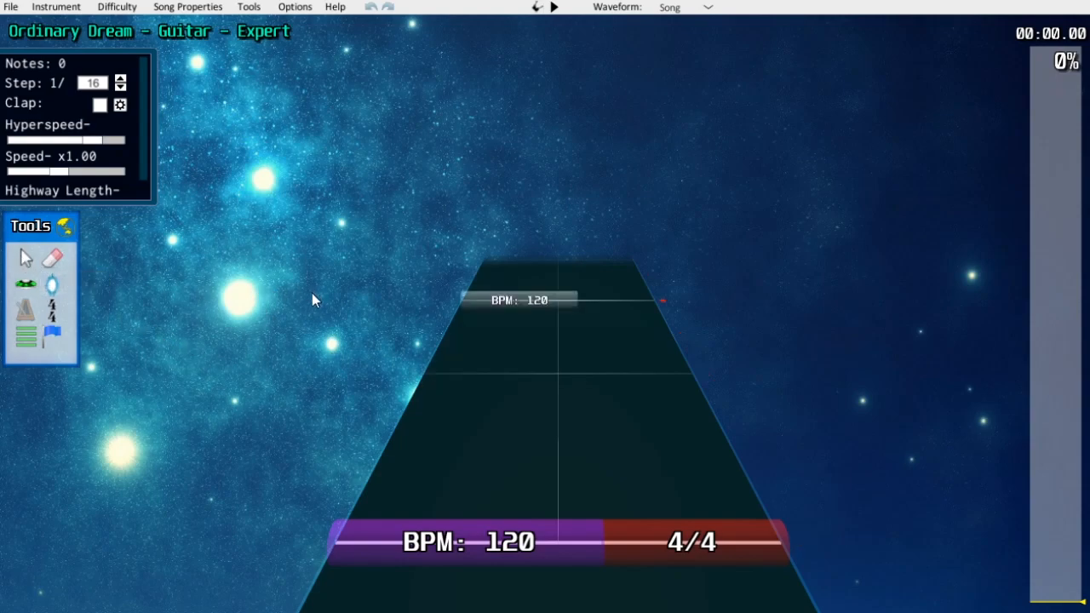
pyautogui.moveTo(24, 264)
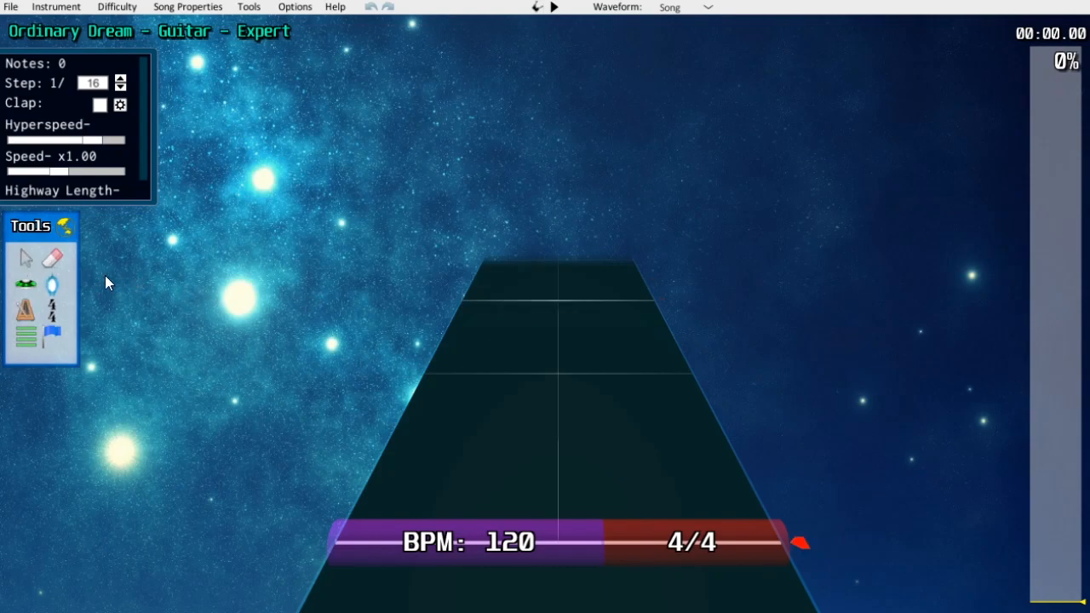
pyautogui.click(556, 7)
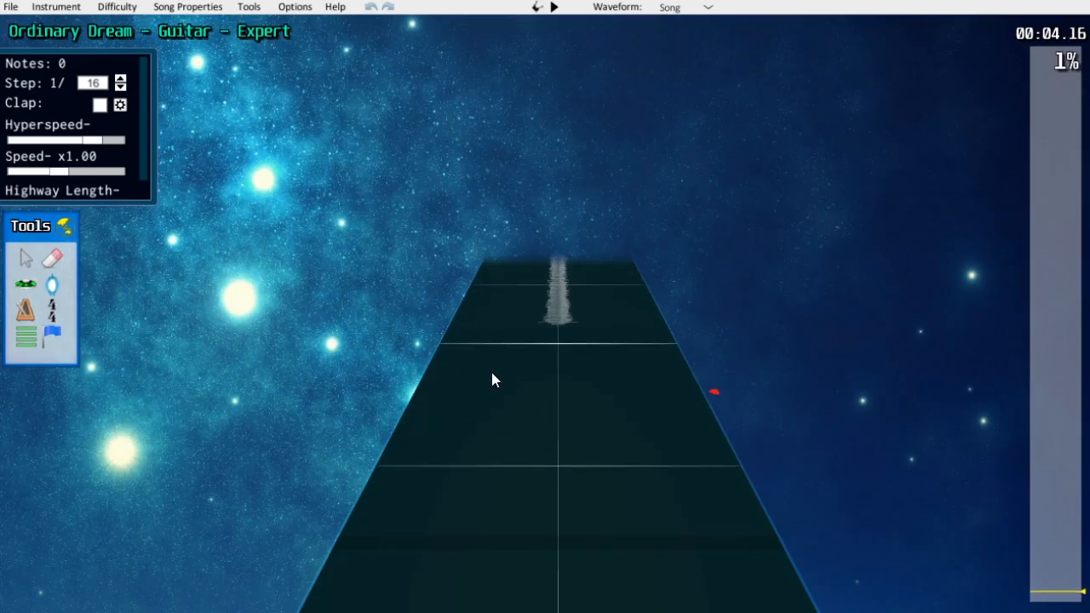
pyautogui.click(555, 7)
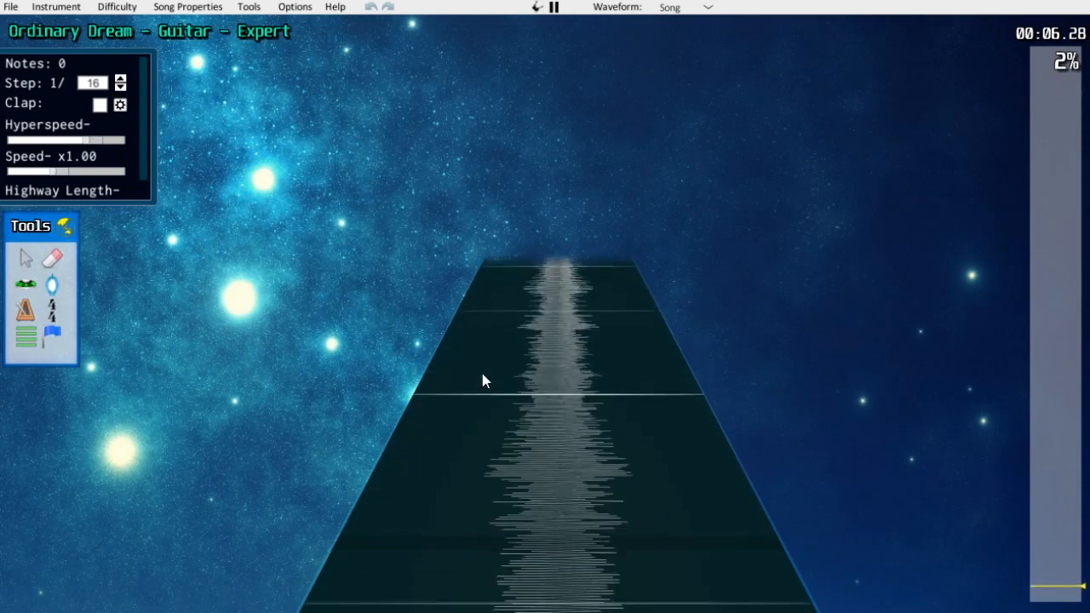
pyautogui.click(555, 7)
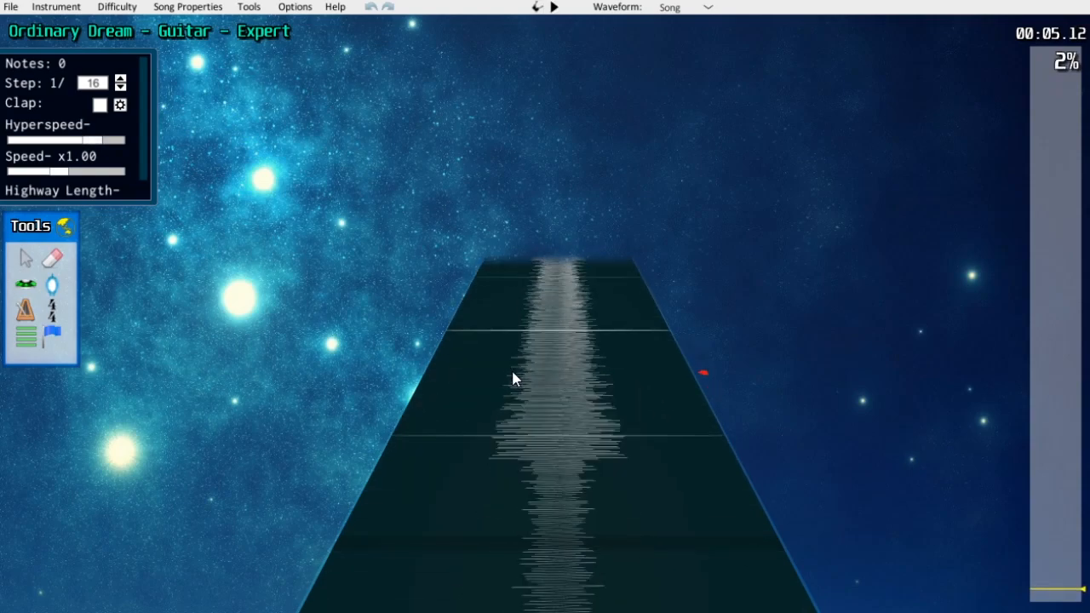
pyautogui.scroll(-3)
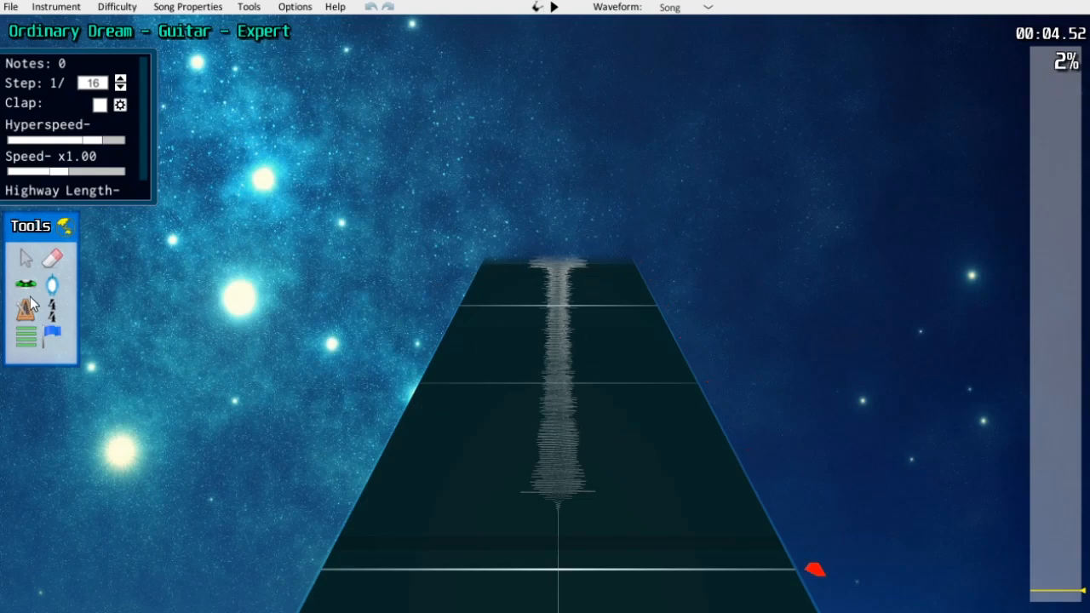
pyautogui.click(685, 7)
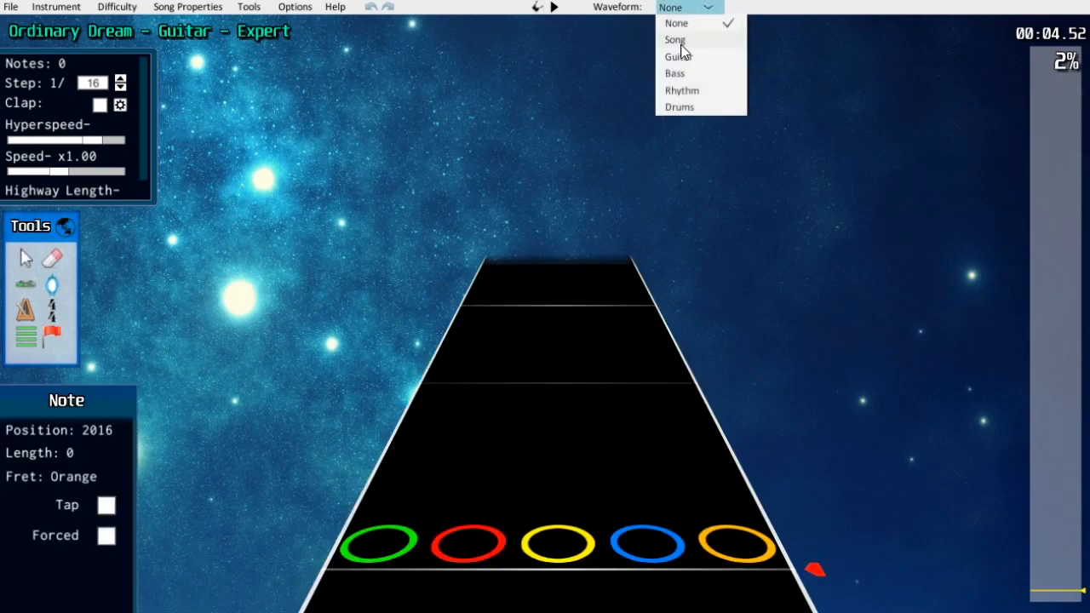
pyautogui.click(674, 39)
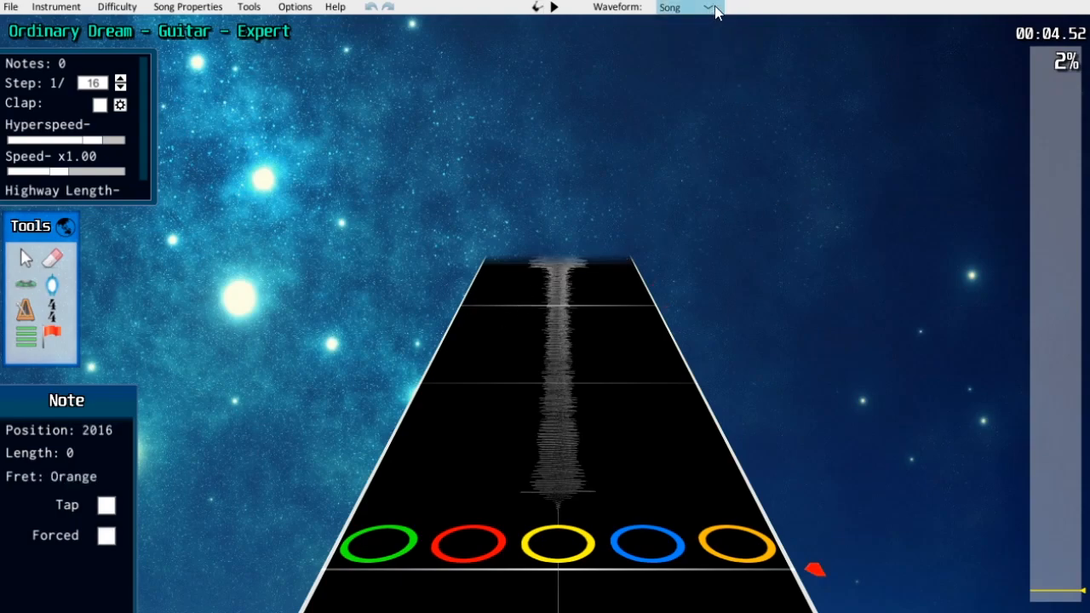
pyautogui.click(685, 6)
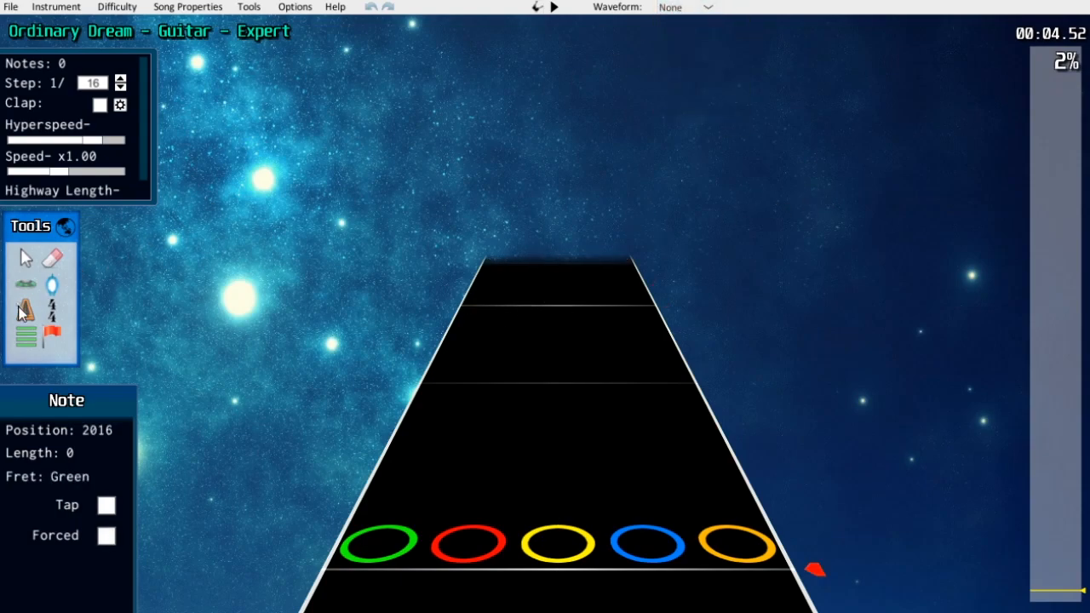
pyautogui.click(685, 7)
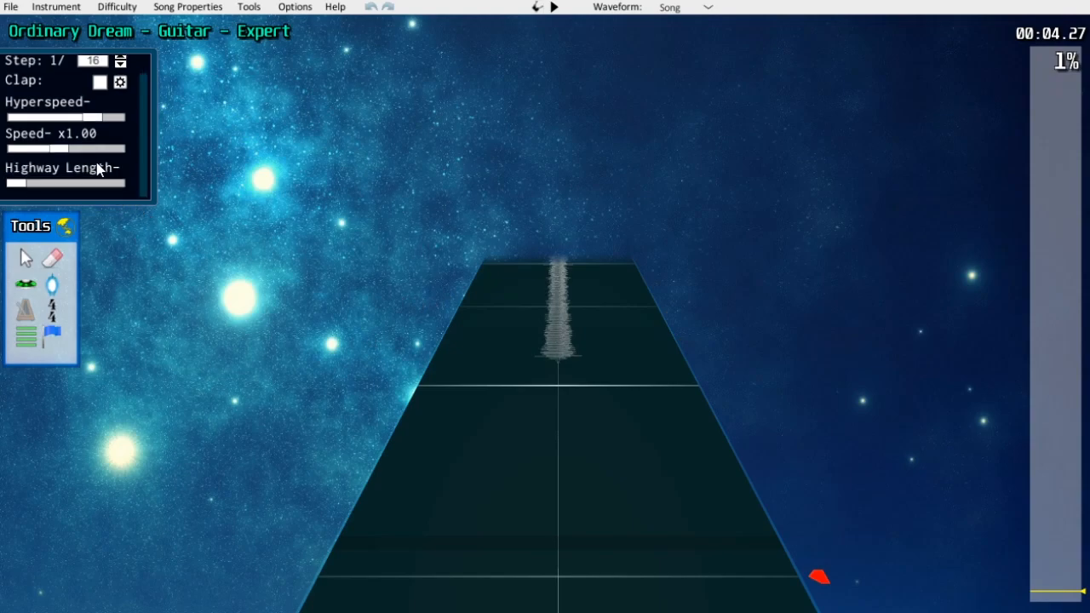
pyautogui.moveTo(92, 177)
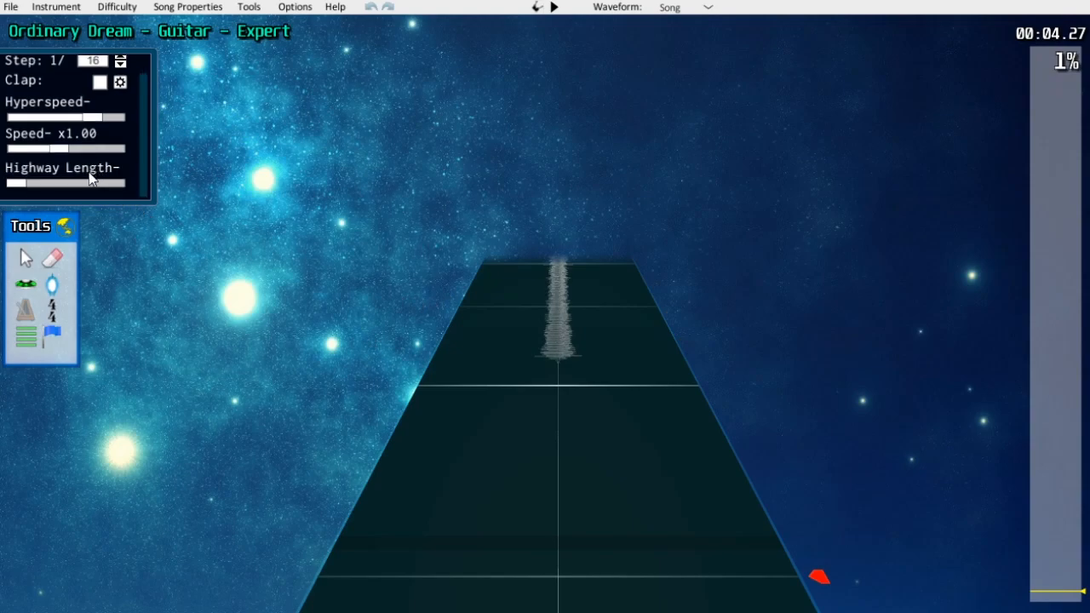
pyautogui.moveTo(134, 197)
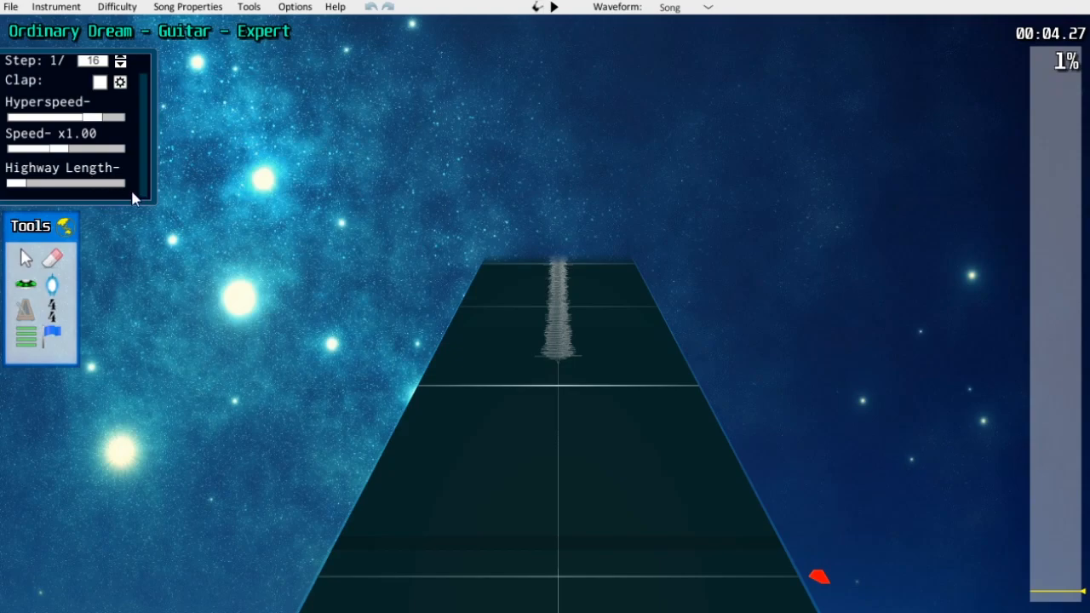
pyautogui.moveTo(395, 269)
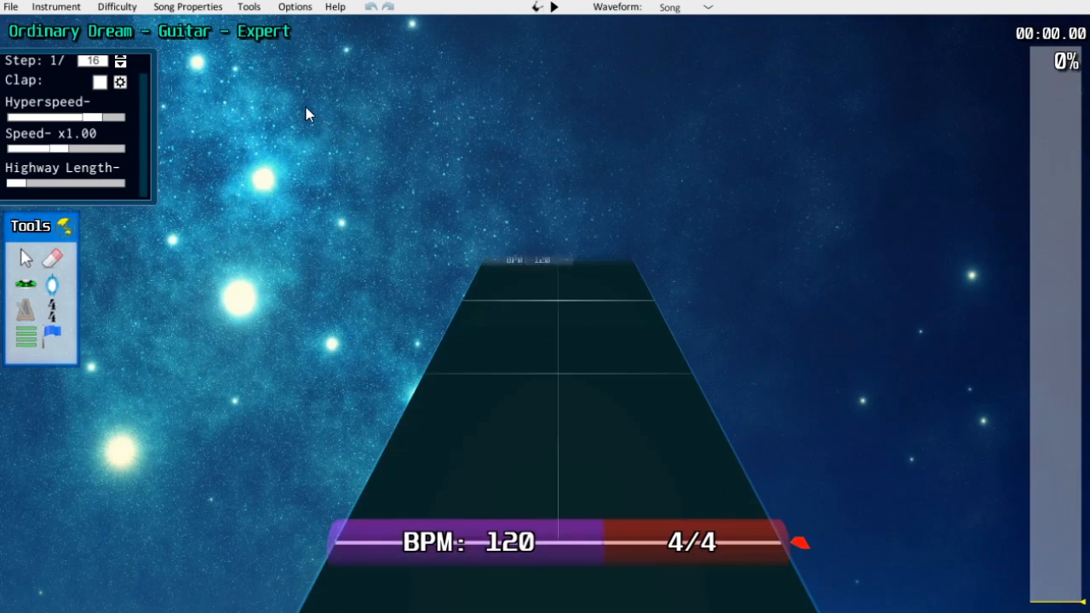
# - Check the song's tempo with the tap-tempo BPM calculator, then dismiss it
pyautogui.click(249, 7)
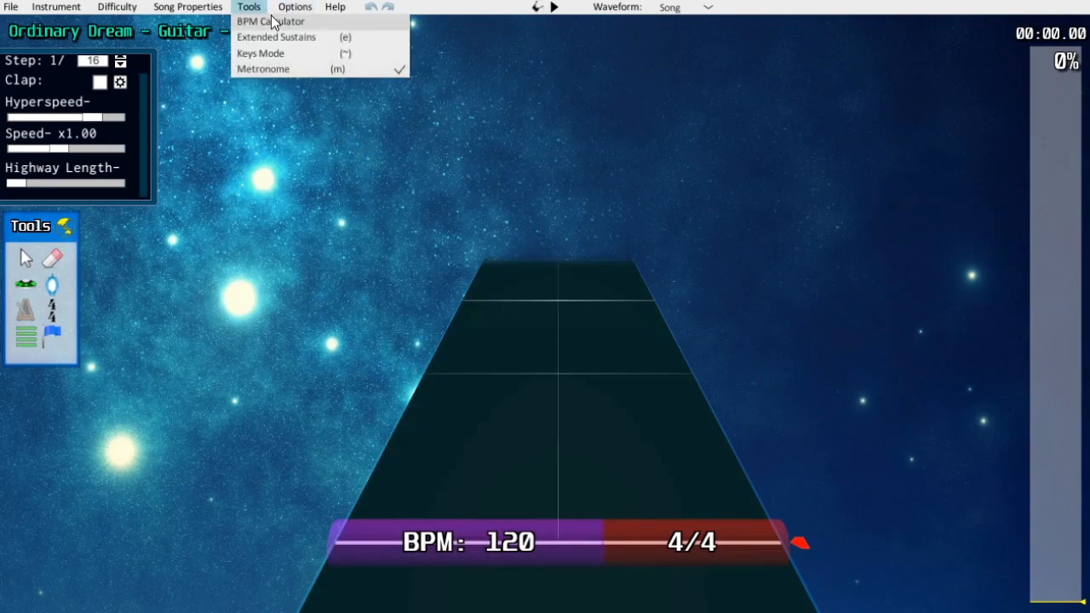
pyautogui.click(270, 21)
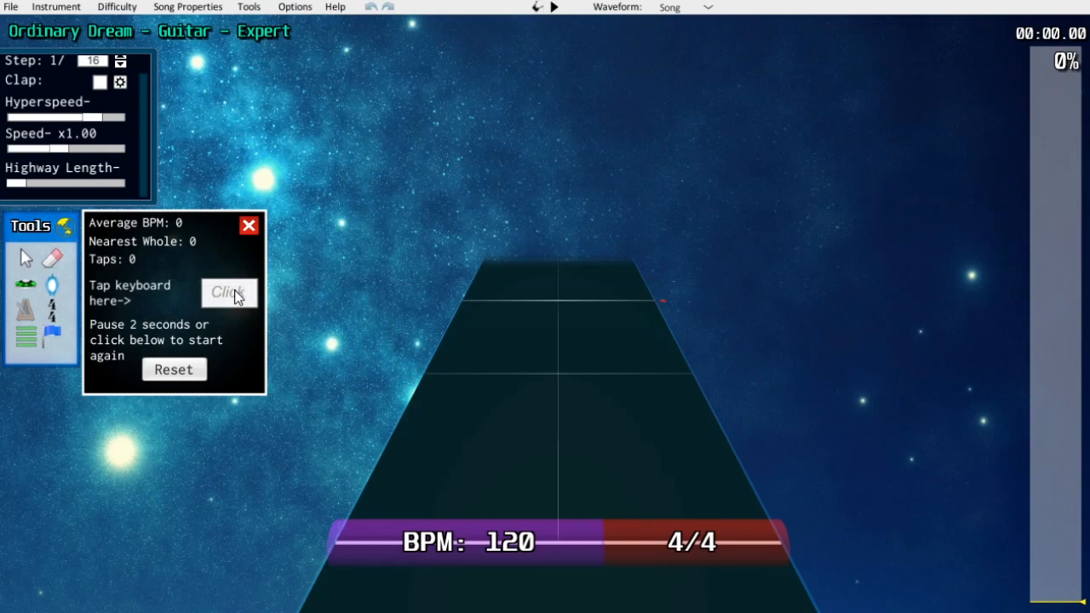
pyautogui.click(228, 293)
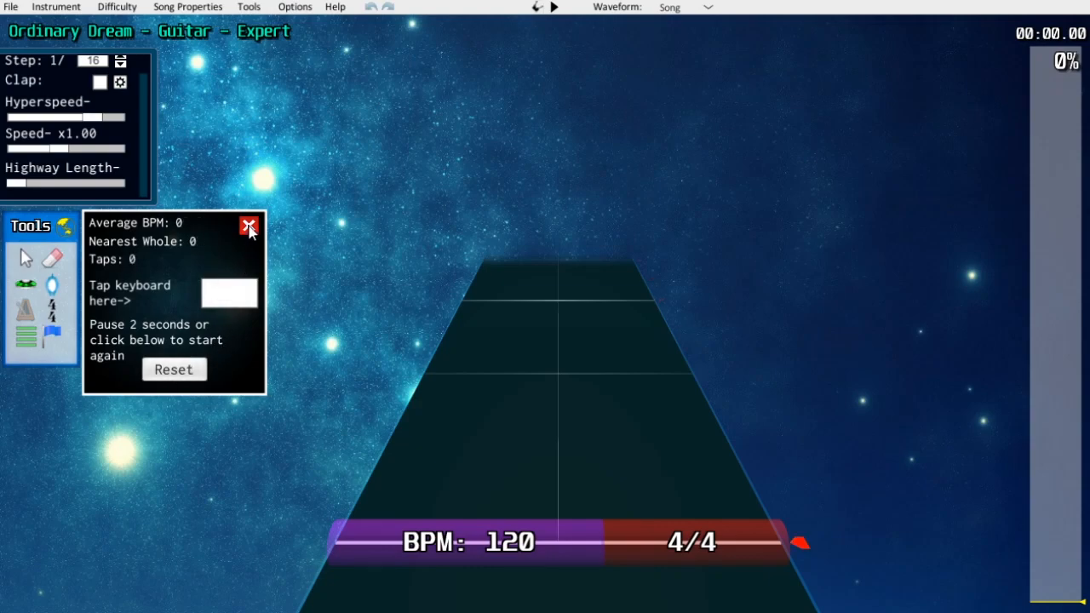
pyautogui.click(248, 226)
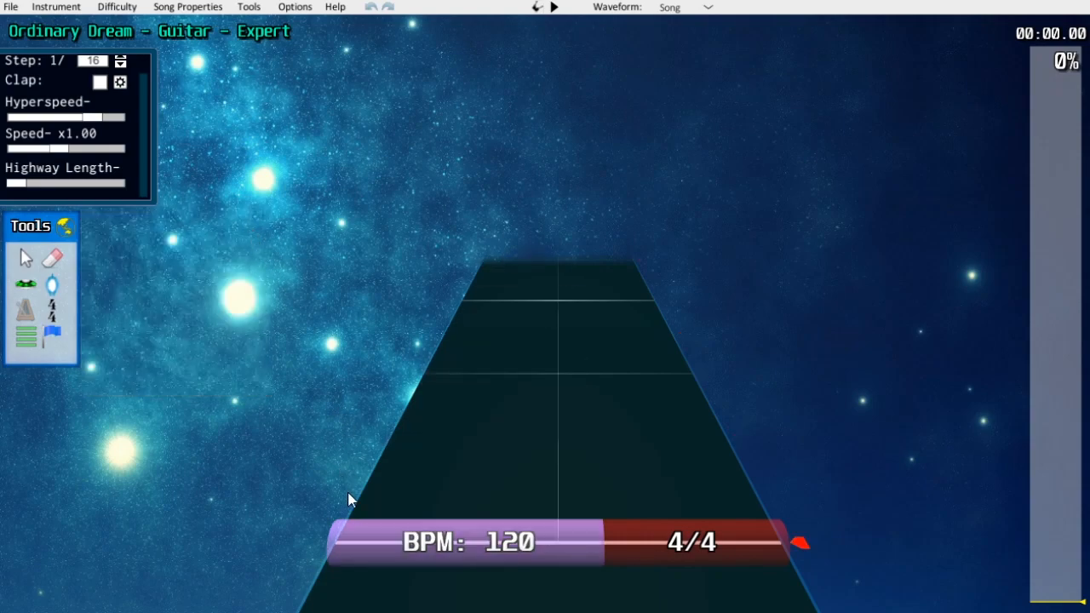
pyautogui.moveTo(384, 522)
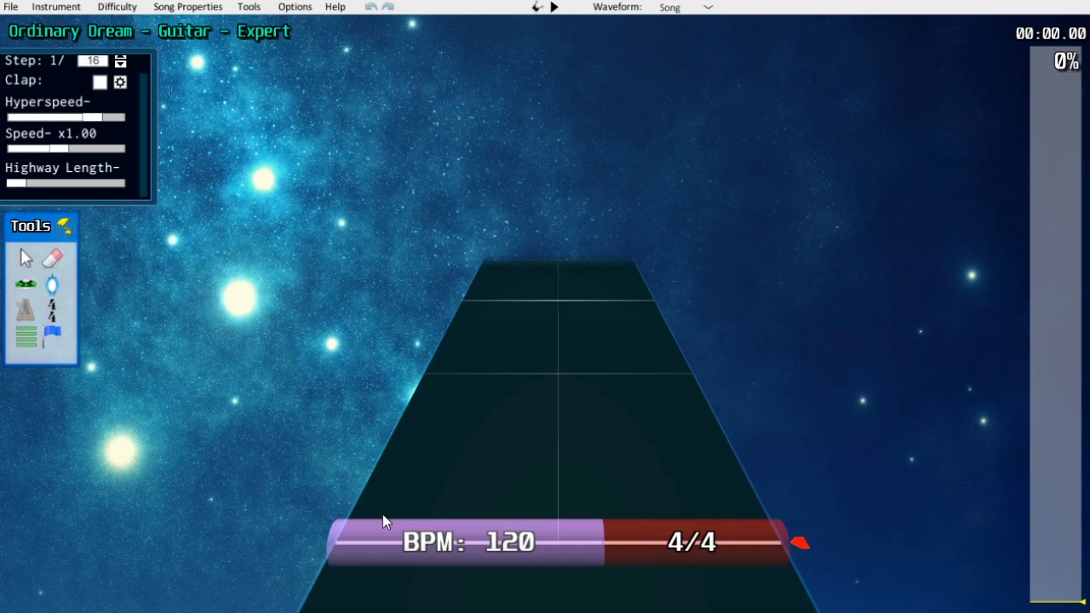
# - Select the opening tempo marker so its 120 BPM value can be changed to 92
pyautogui.click(463, 541)
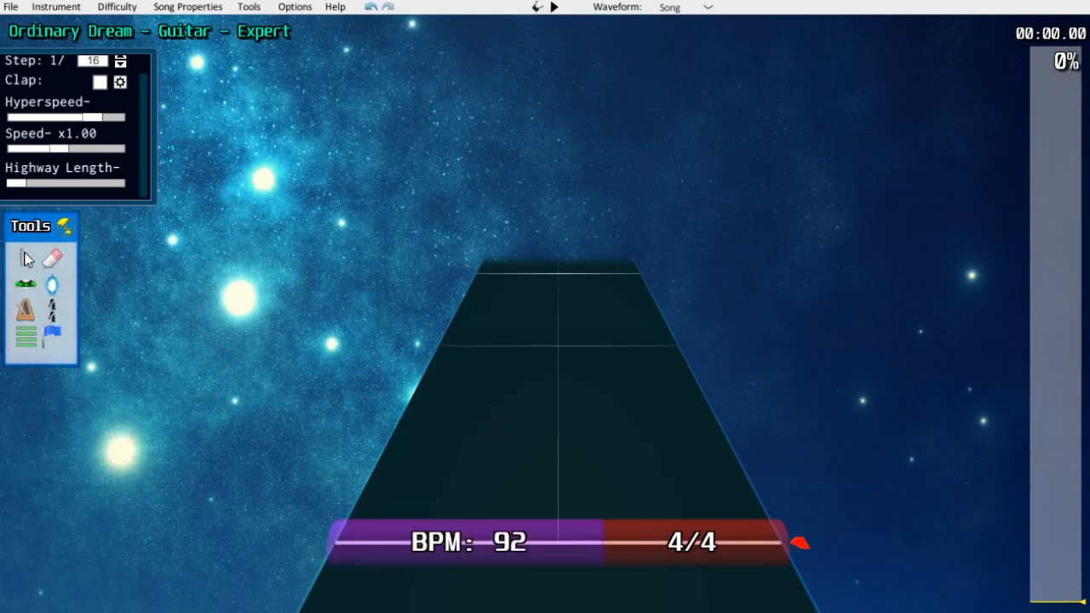
pyautogui.moveTo(25, 283)
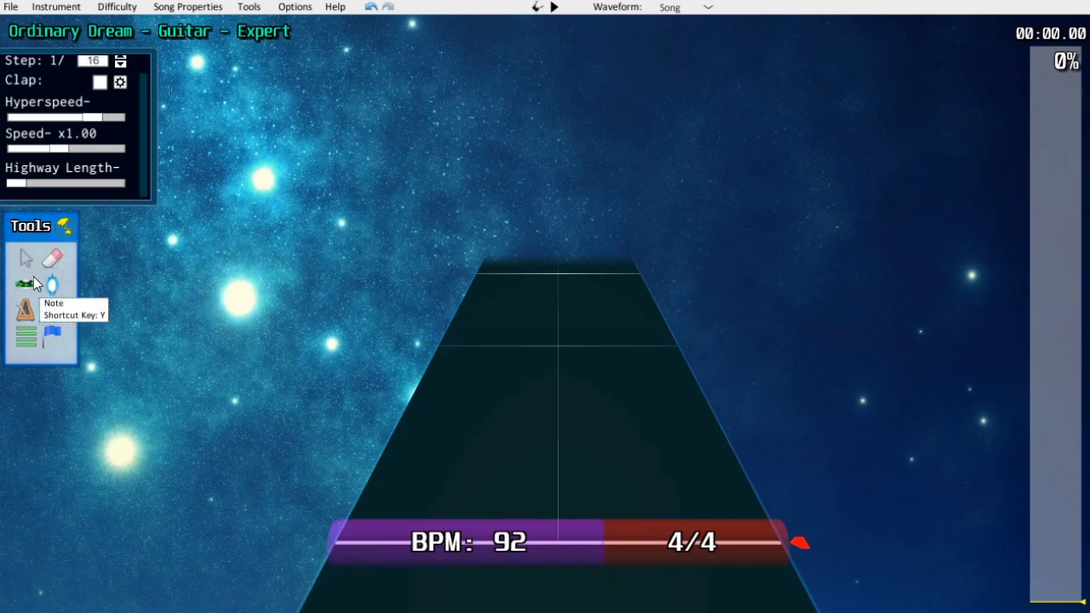
pyautogui.moveTo(330, 406)
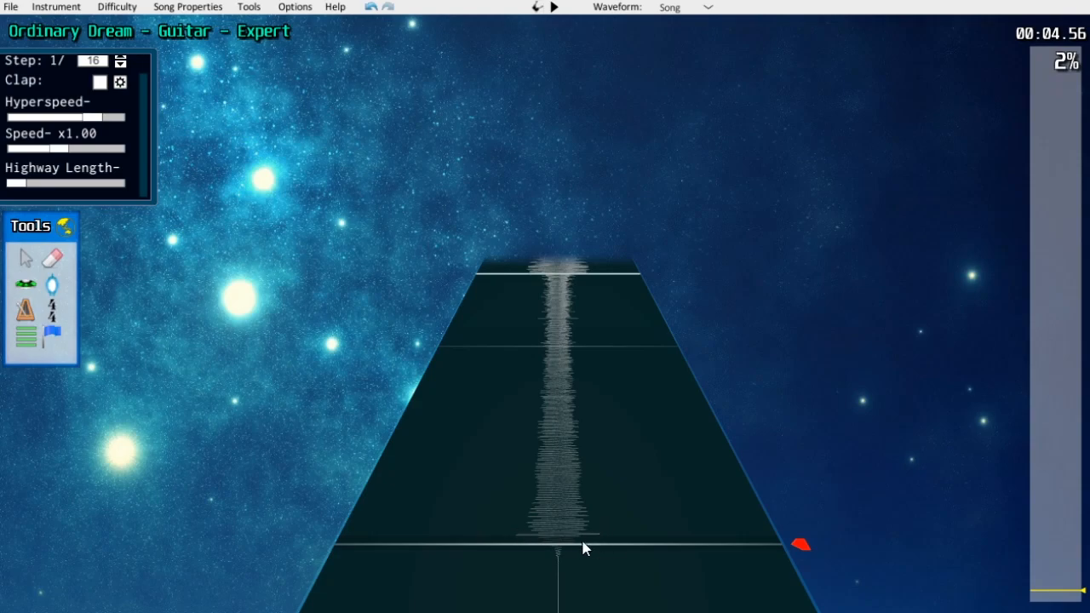
pyautogui.moveTo(576, 544)
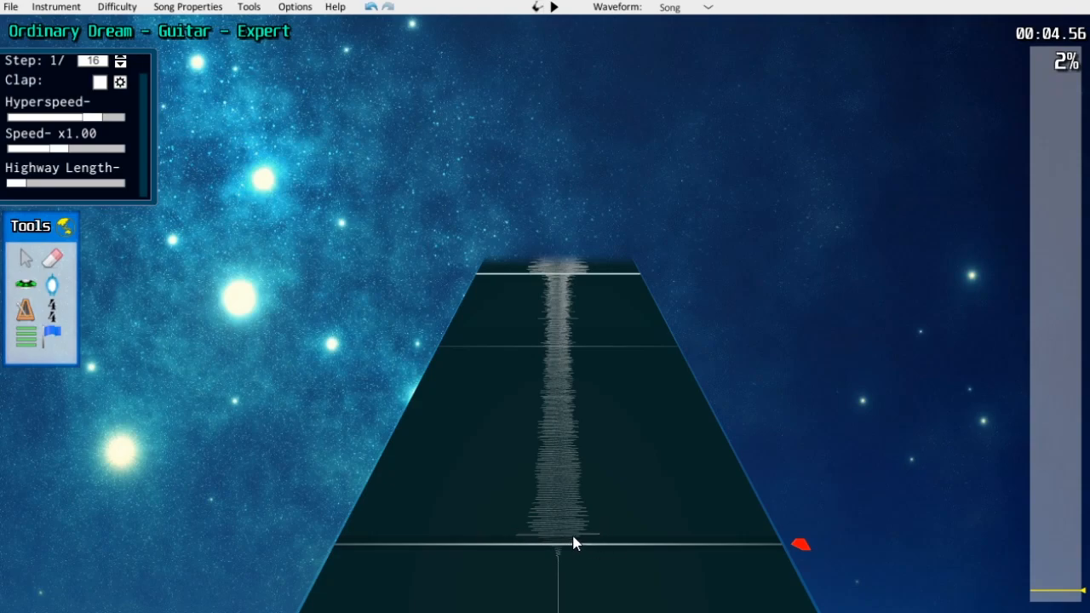
pyautogui.moveTo(511, 541)
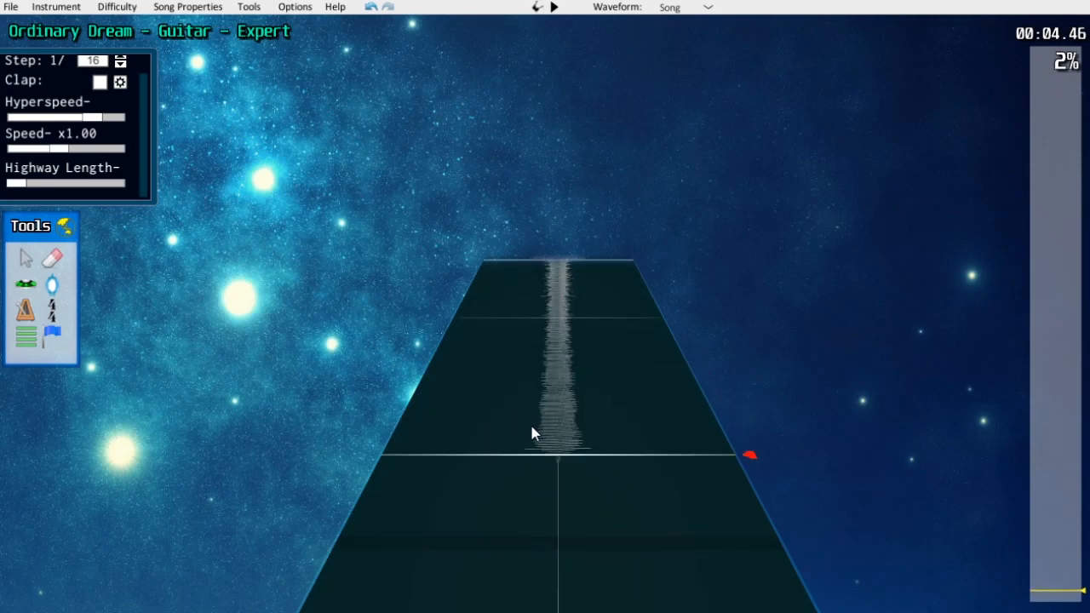
pyautogui.moveTo(505, 504)
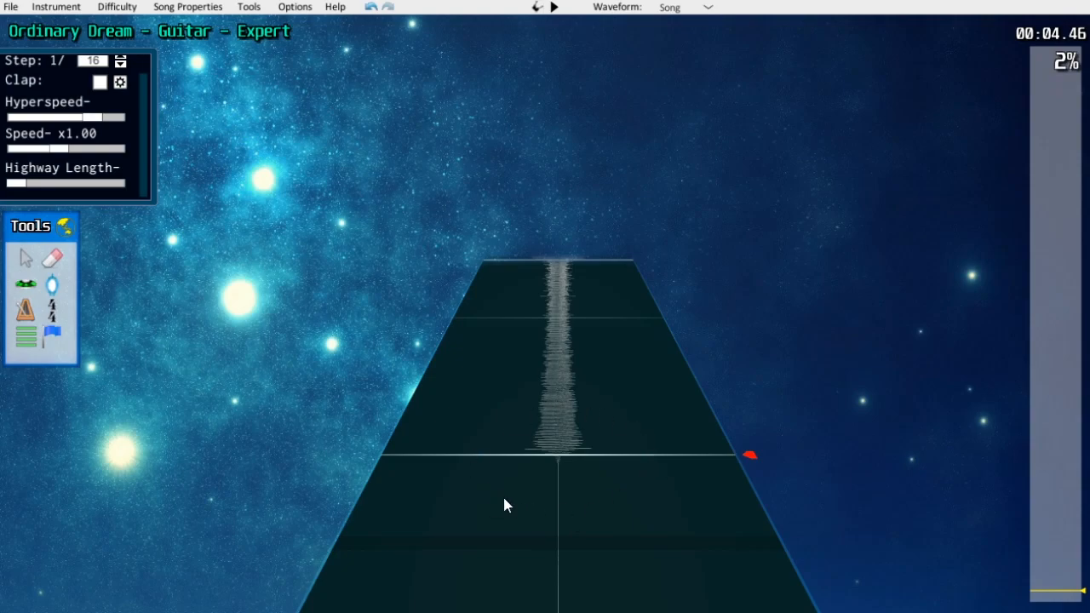
pyautogui.moveTo(473, 470)
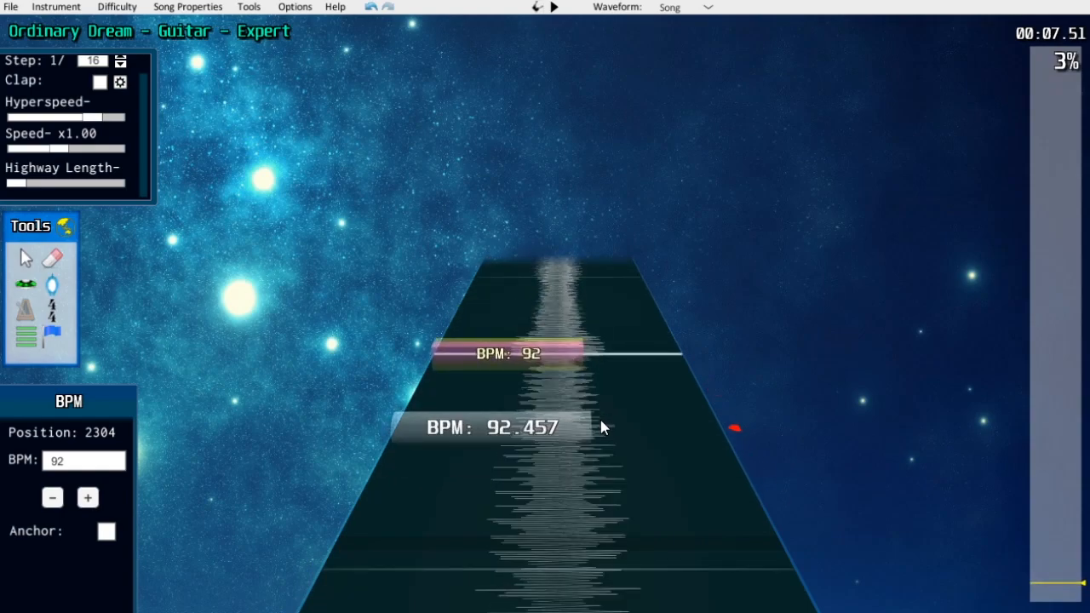
pyautogui.moveTo(598, 422)
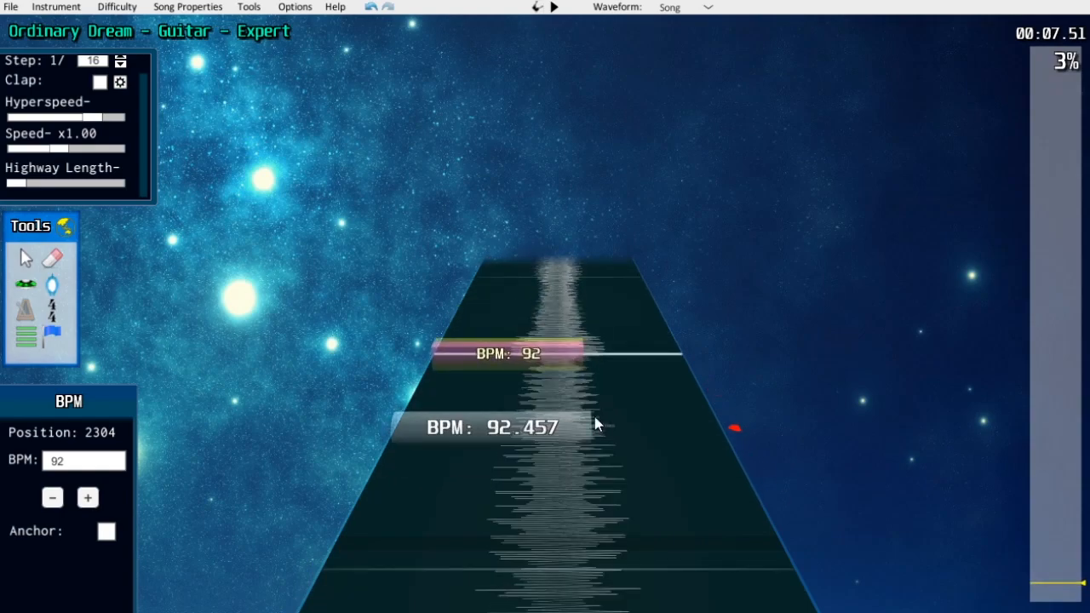
pyautogui.moveTo(480, 259)
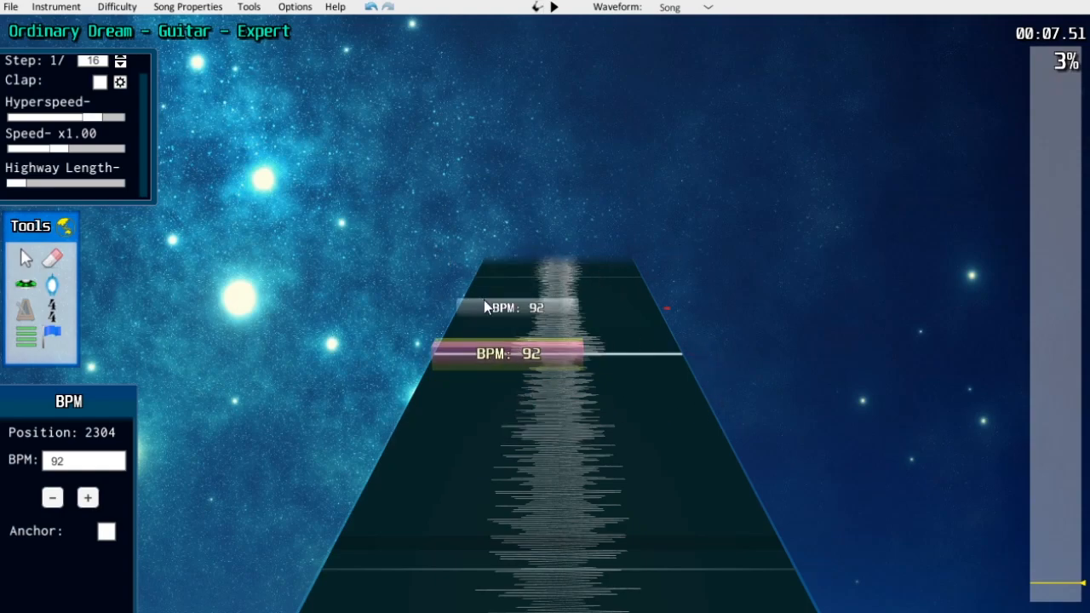
pyautogui.moveTo(272, 305)
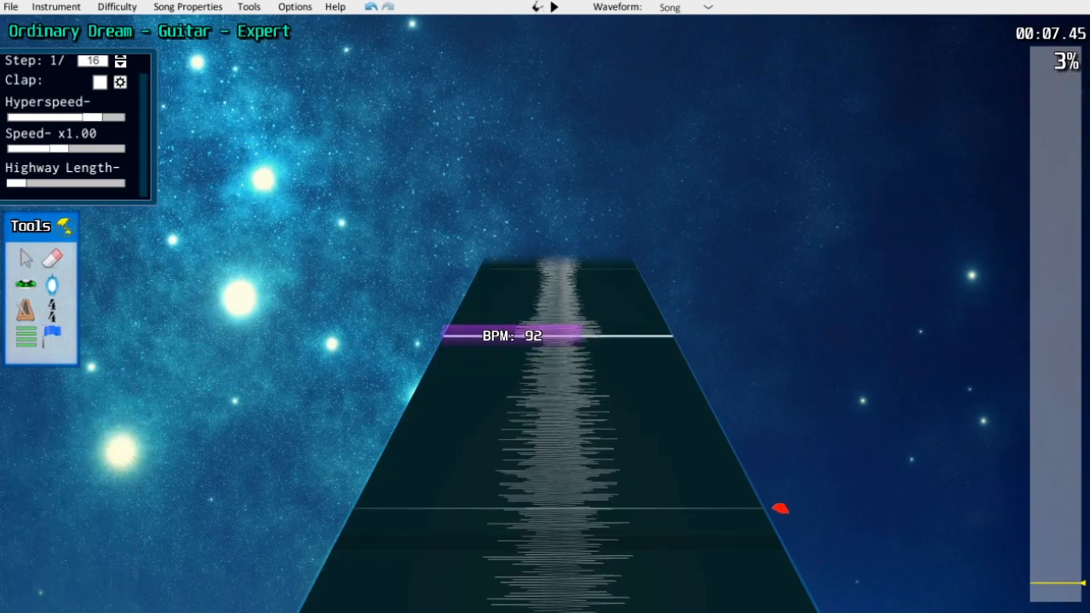
pyautogui.moveTo(266, 320)
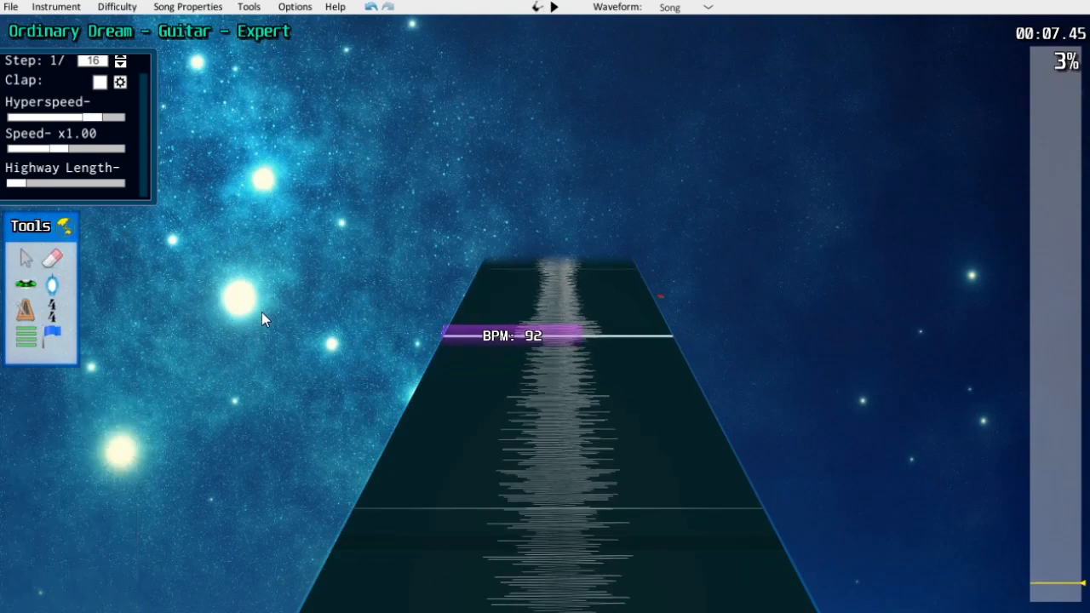
pyautogui.moveTo(339, 326)
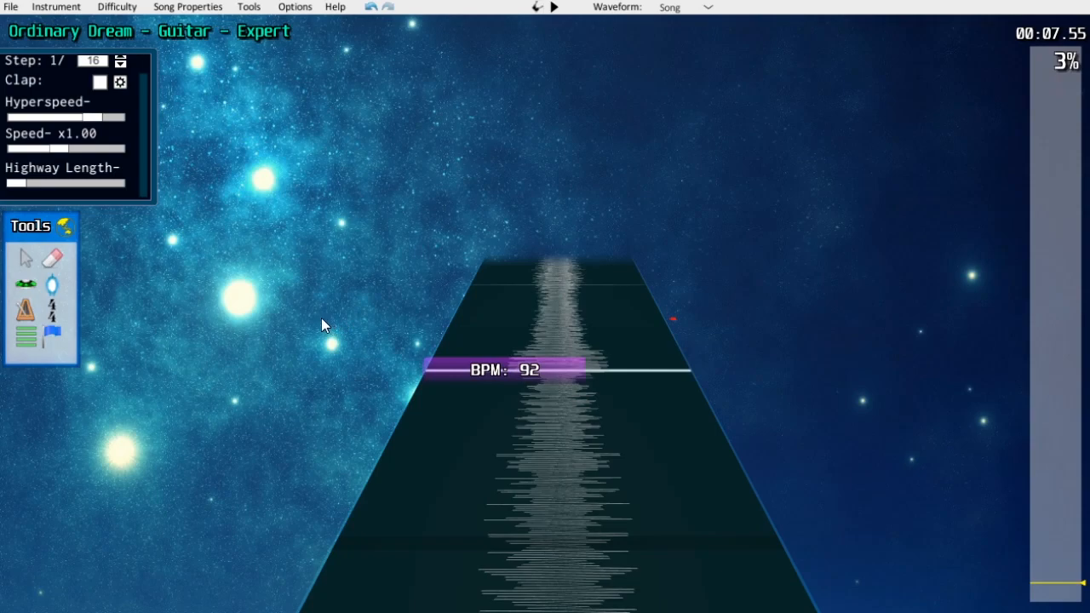
pyautogui.moveTo(403, 247)
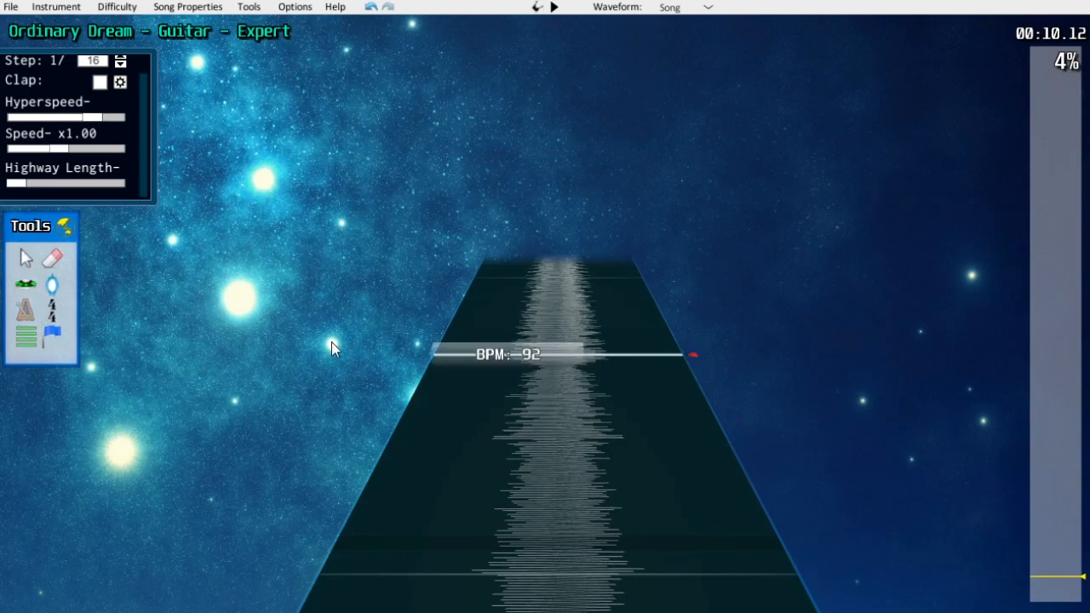
# - Select the 92 BPM tempo marker at position 3072 to adjust it against the drum hits
pyautogui.click(503, 356)
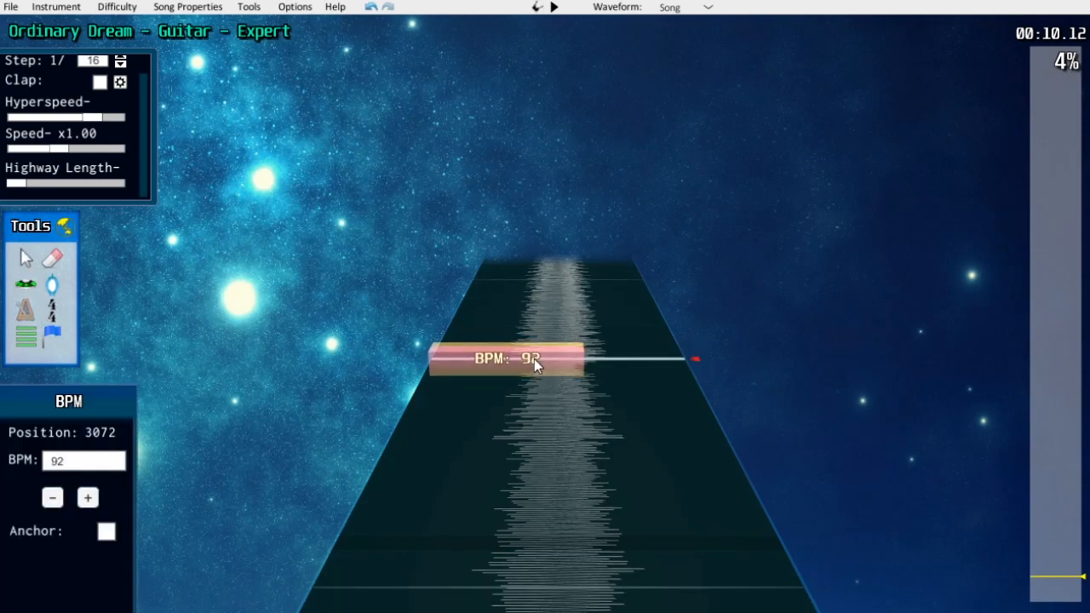
pyautogui.moveTo(610, 364)
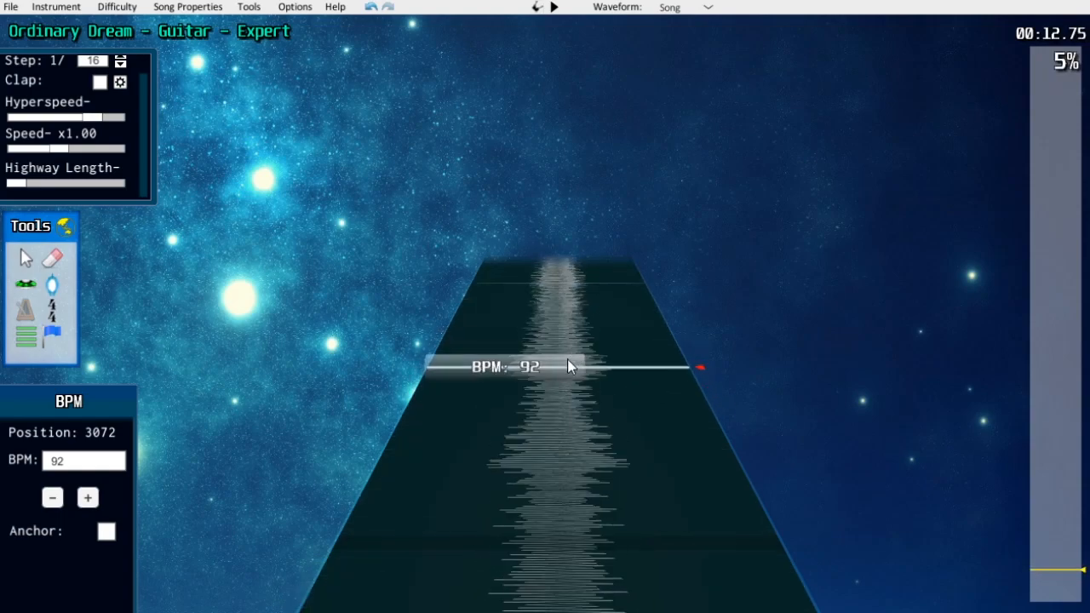
pyautogui.click(526, 368)
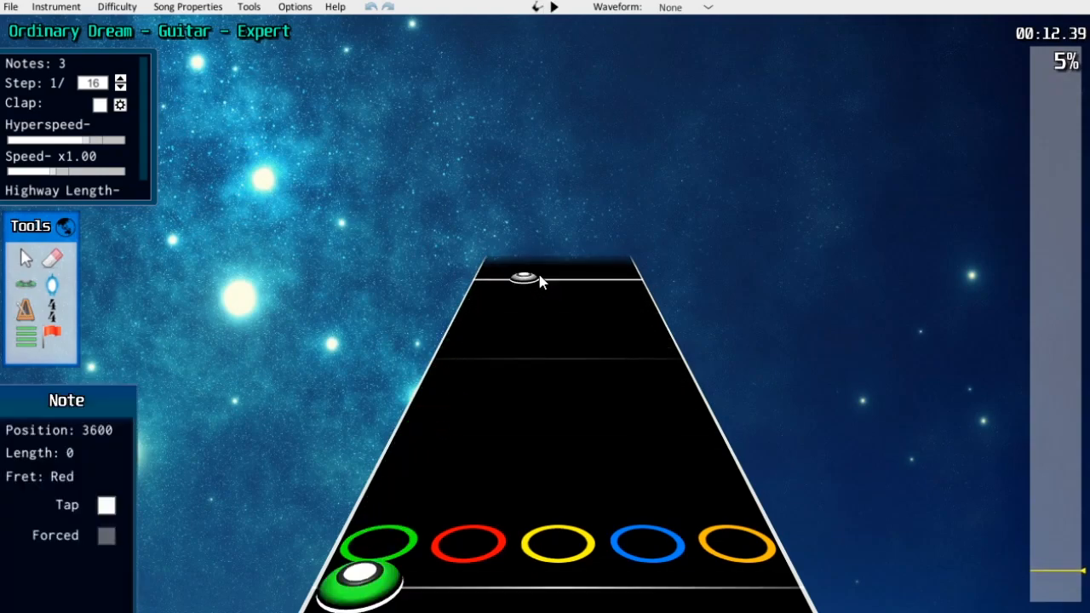
# - Place a note on the chart's highway lane
pyautogui.click(98, 104)
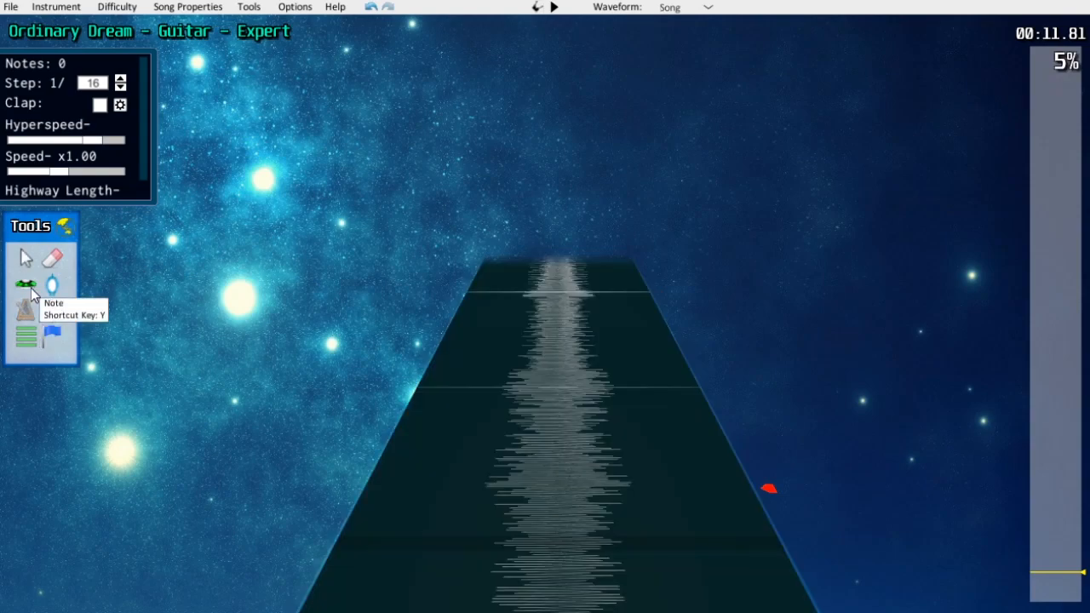
pyautogui.moveTo(34, 290)
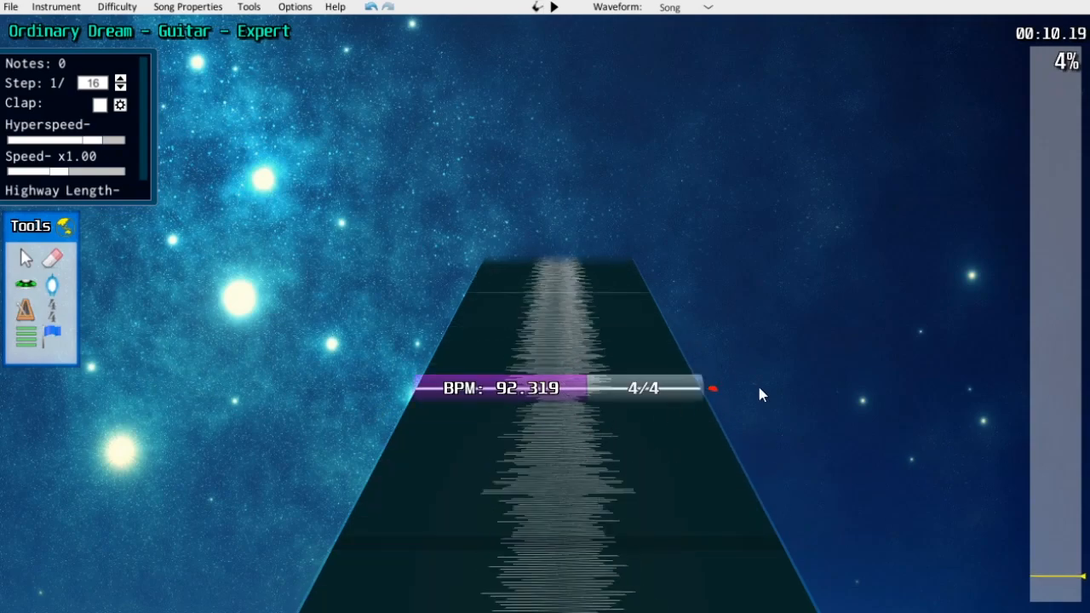
pyautogui.click(645, 388)
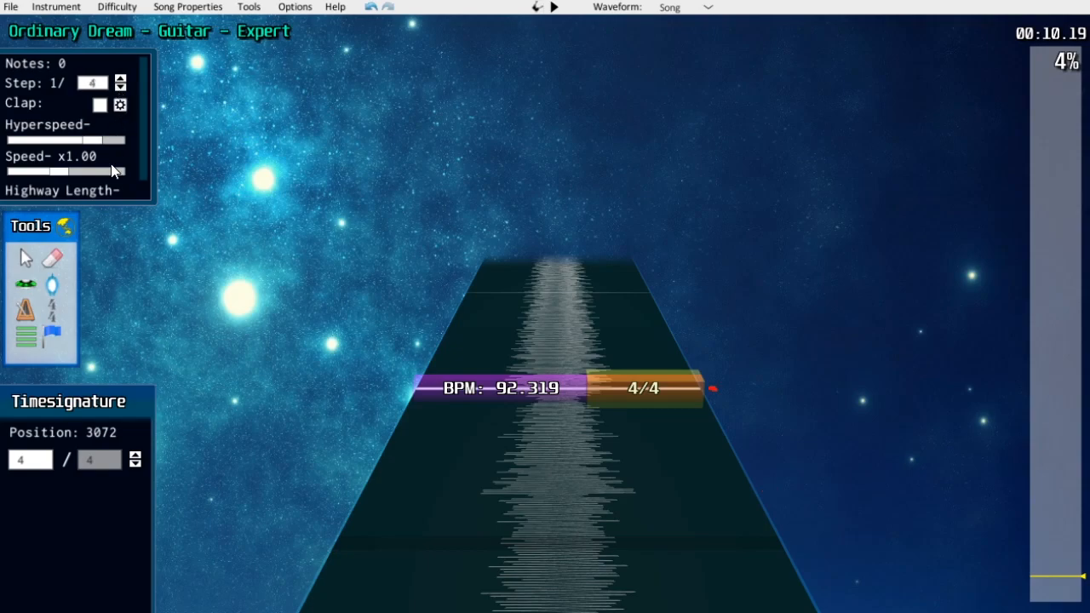
pyautogui.click(685, 7)
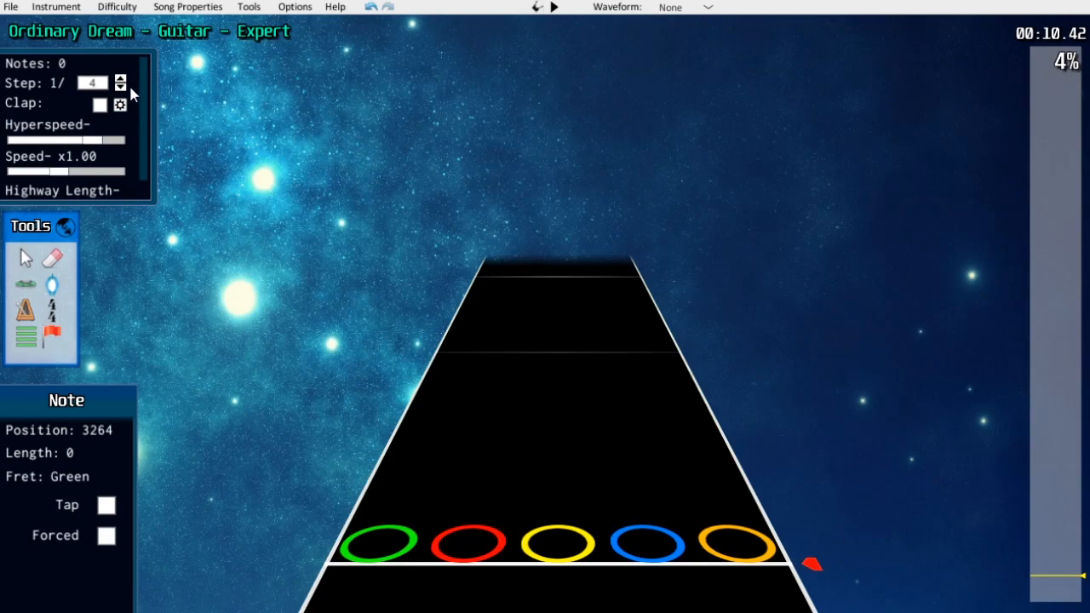
pyautogui.click(121, 78)
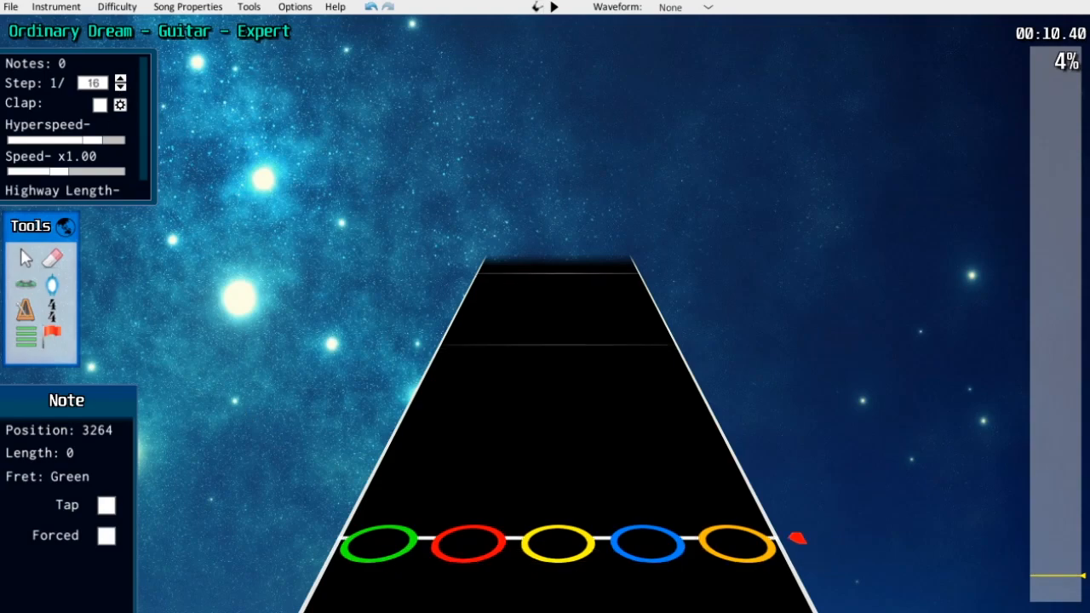
pyautogui.click(684, 6)
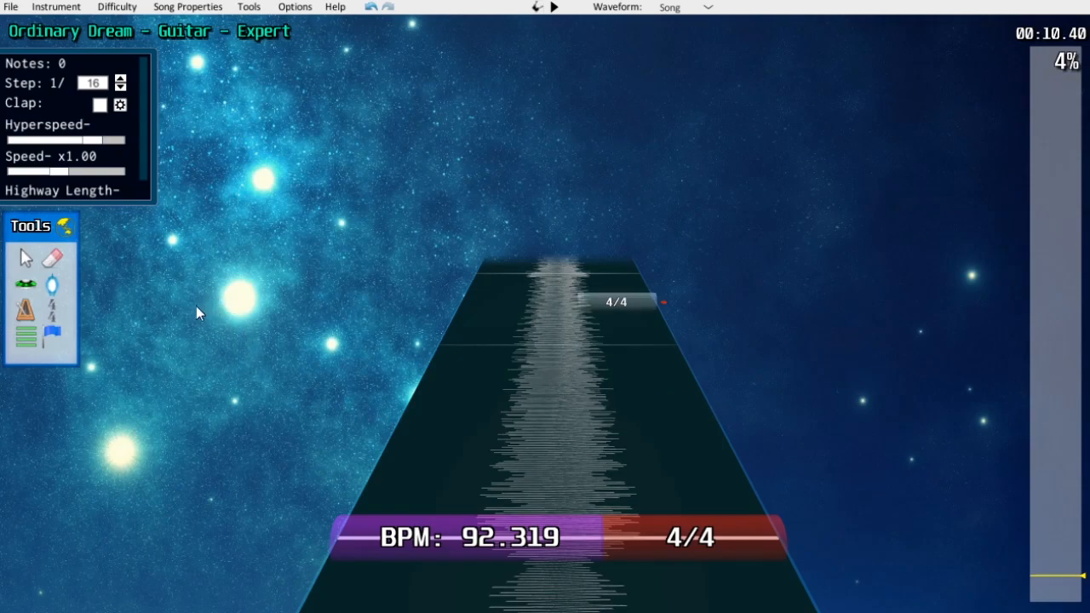
pyautogui.moveTo(188, 313)
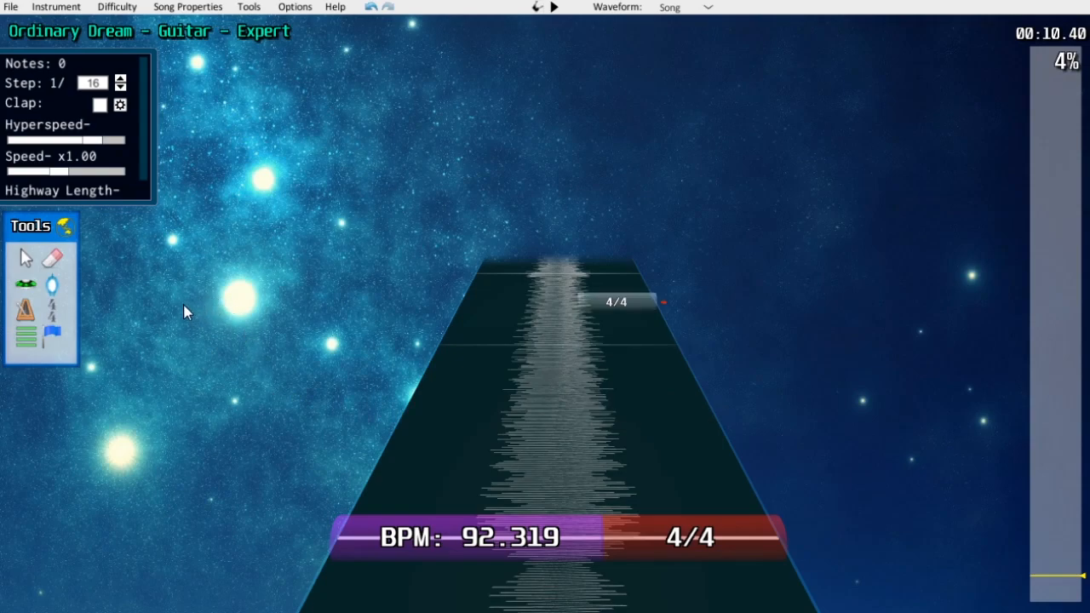
pyautogui.moveTo(163, 319)
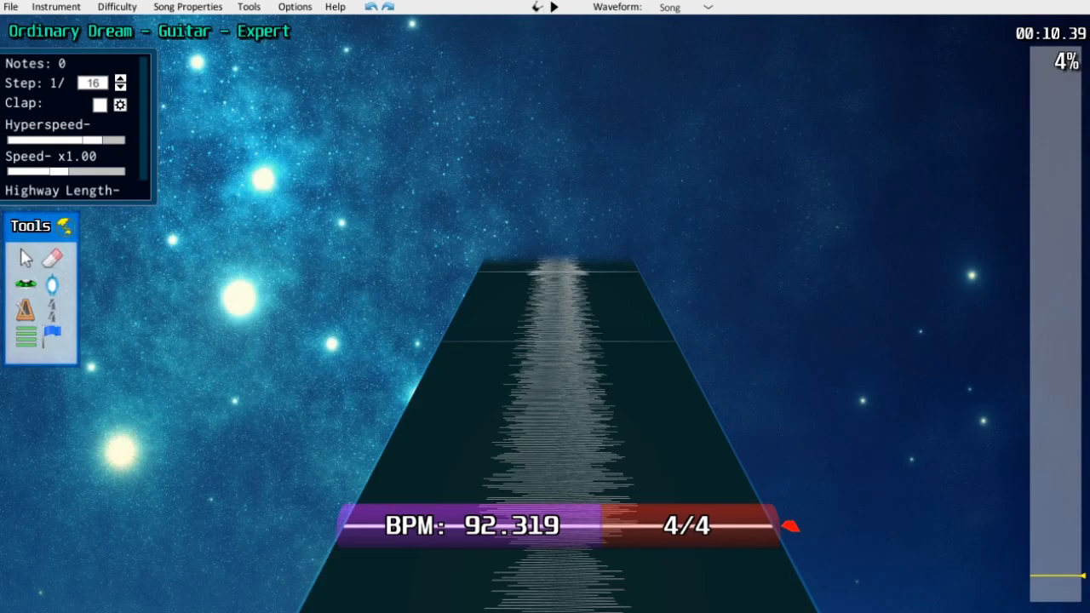
pyautogui.moveTo(570, 463)
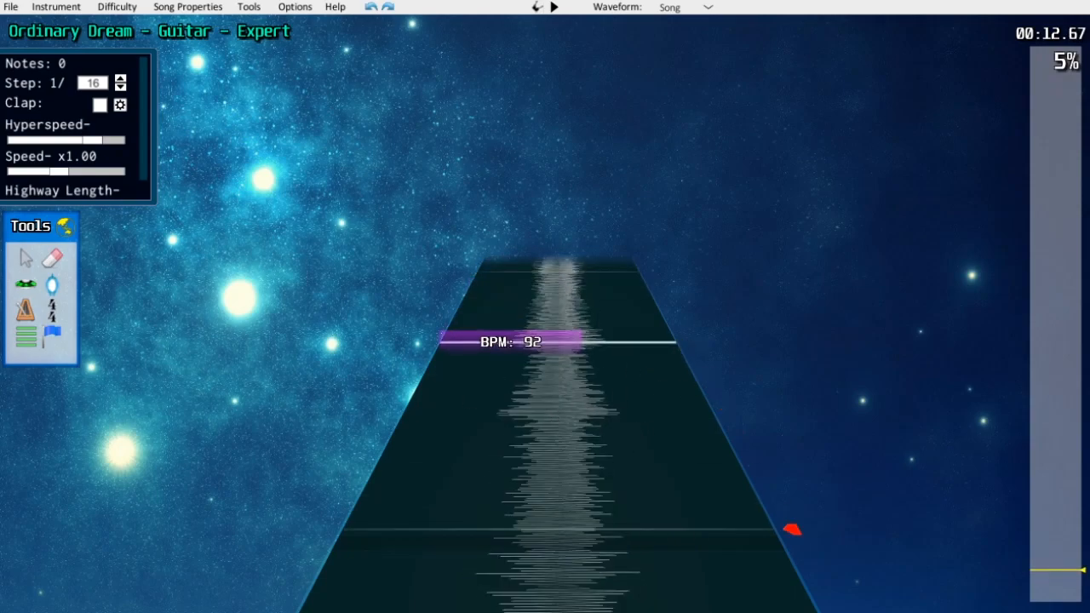
pyautogui.moveTo(378, 276)
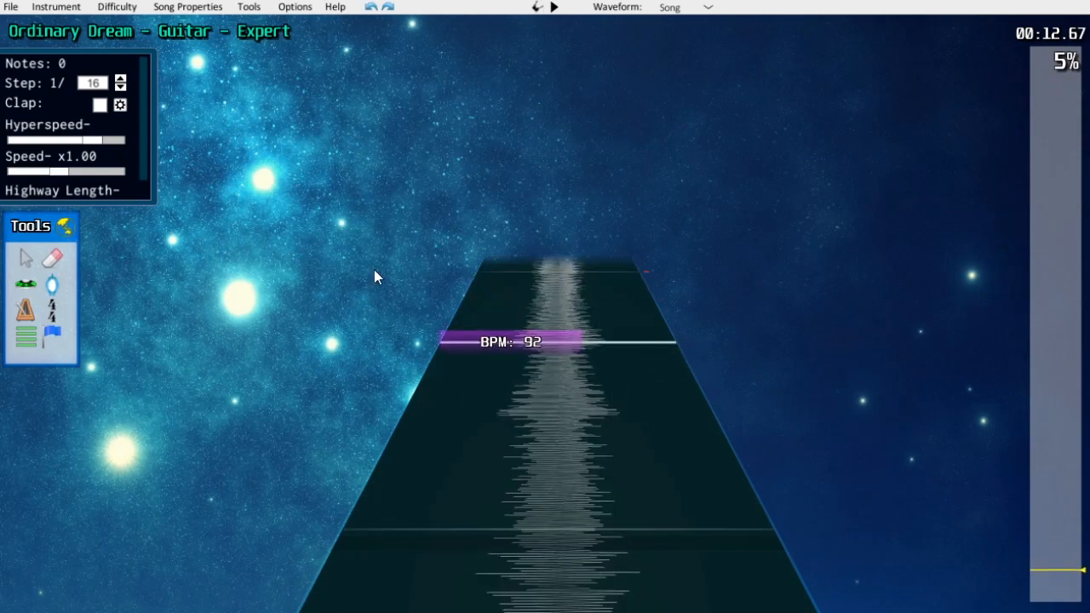
pyautogui.moveTo(339, 293)
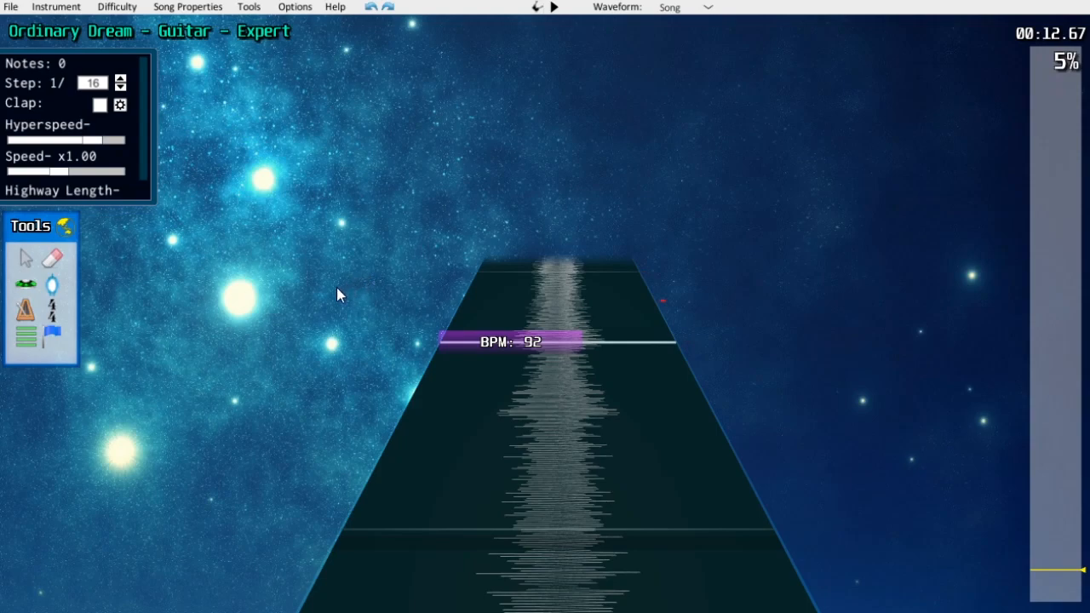
pyautogui.moveTo(321, 310)
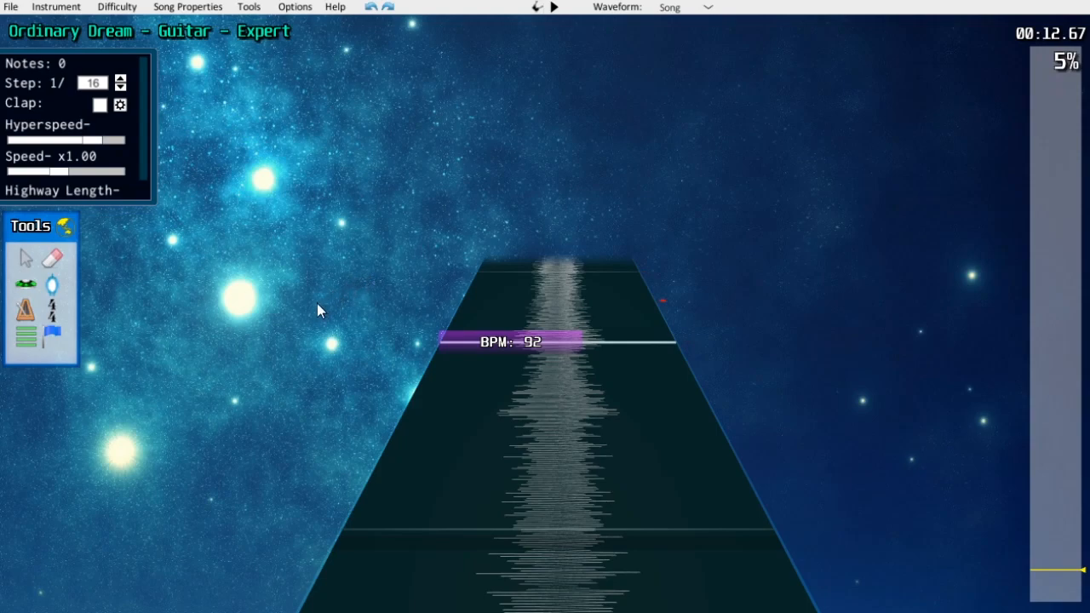
pyautogui.moveTo(298, 316)
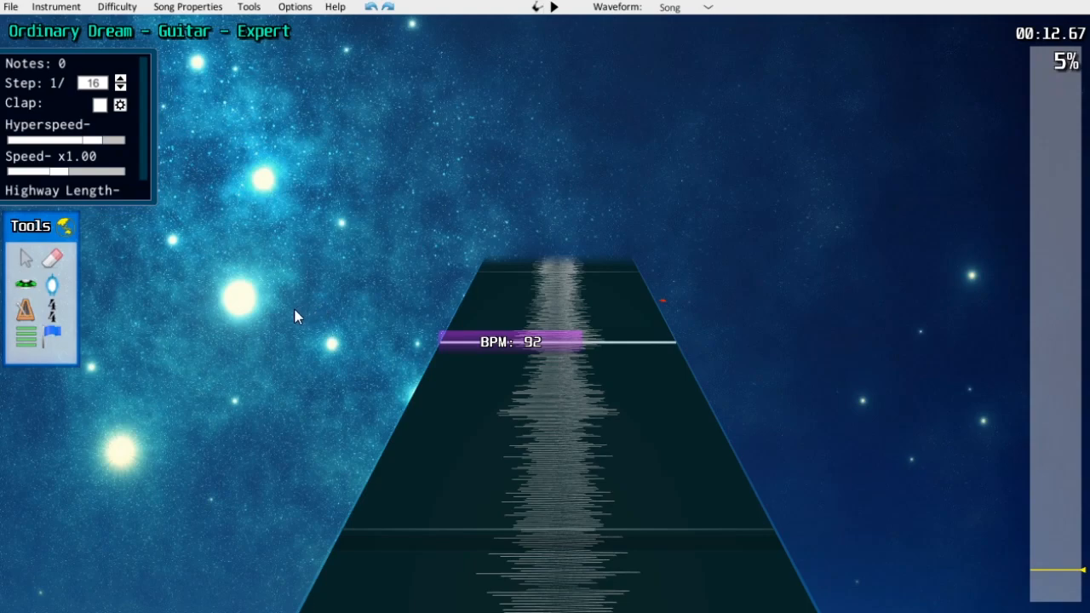
pyautogui.moveTo(259, 342)
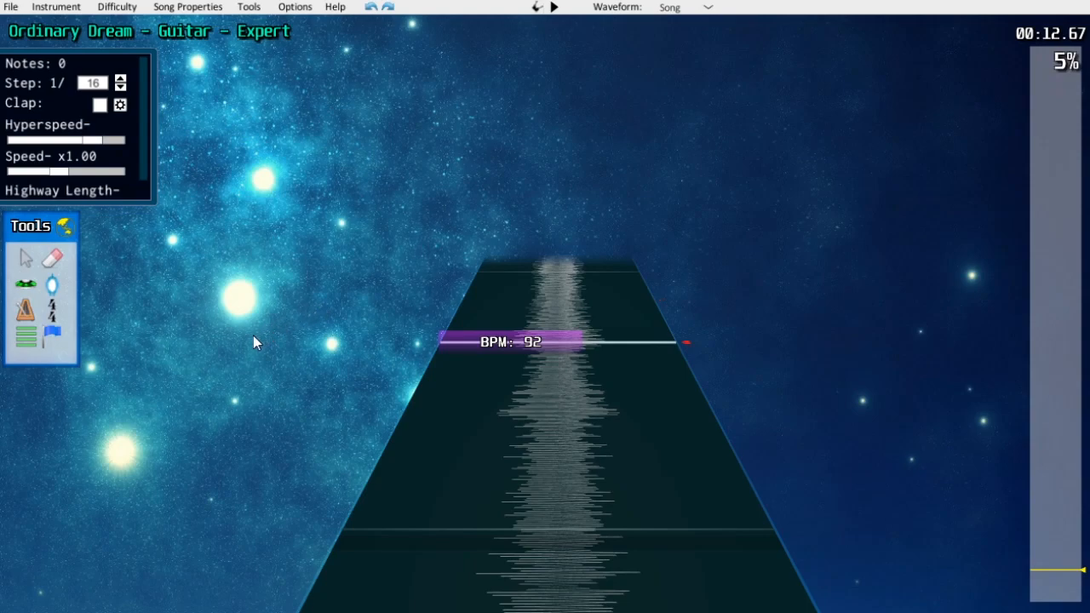
pyautogui.moveTo(252, 344)
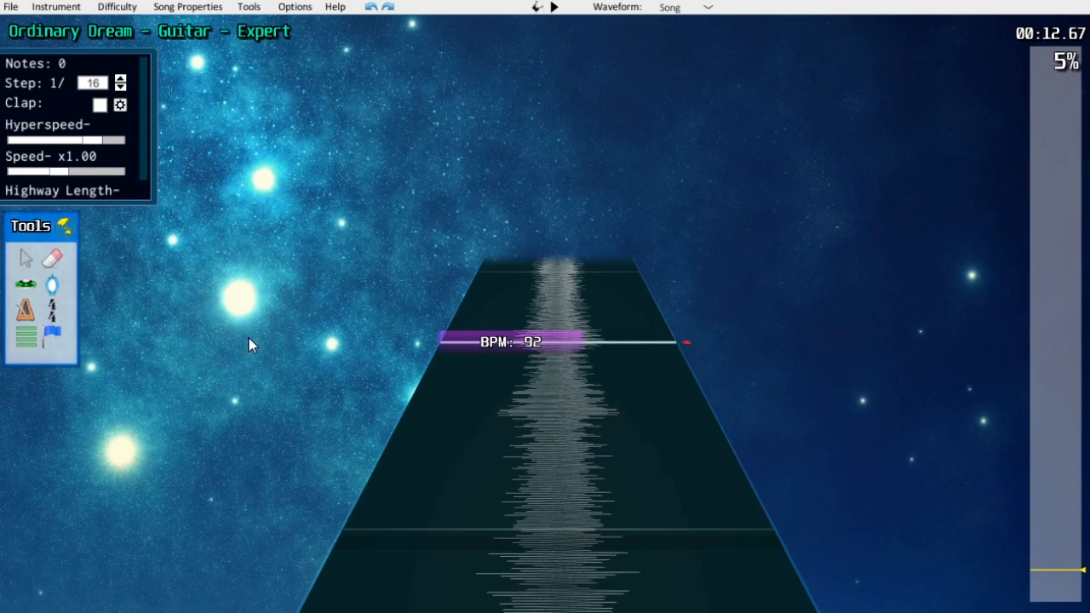
pyautogui.moveTo(237, 351)
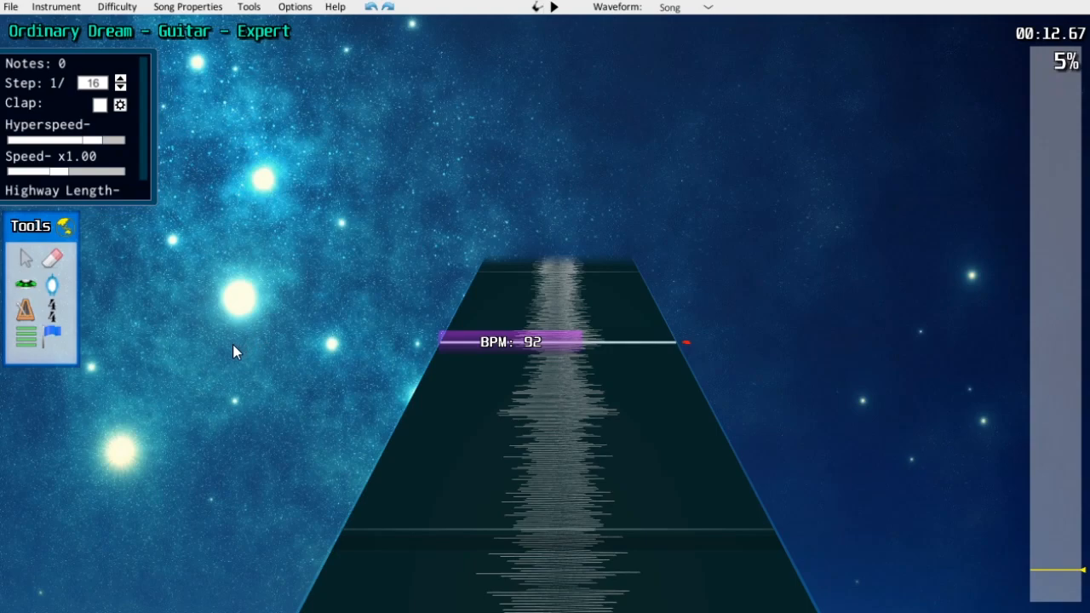
pyautogui.moveTo(220, 357)
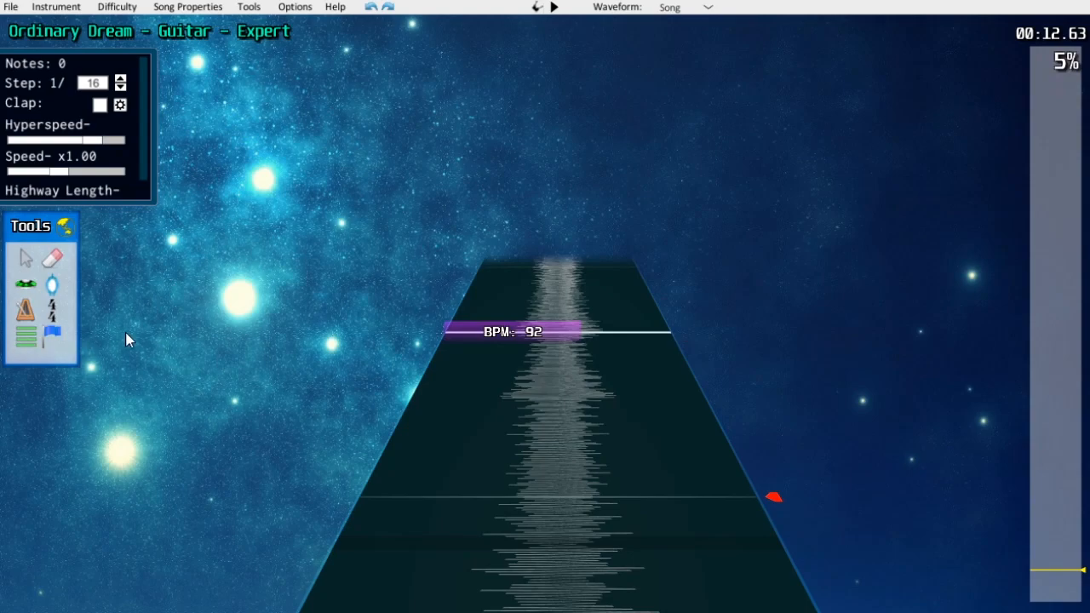
pyautogui.moveTo(133, 352)
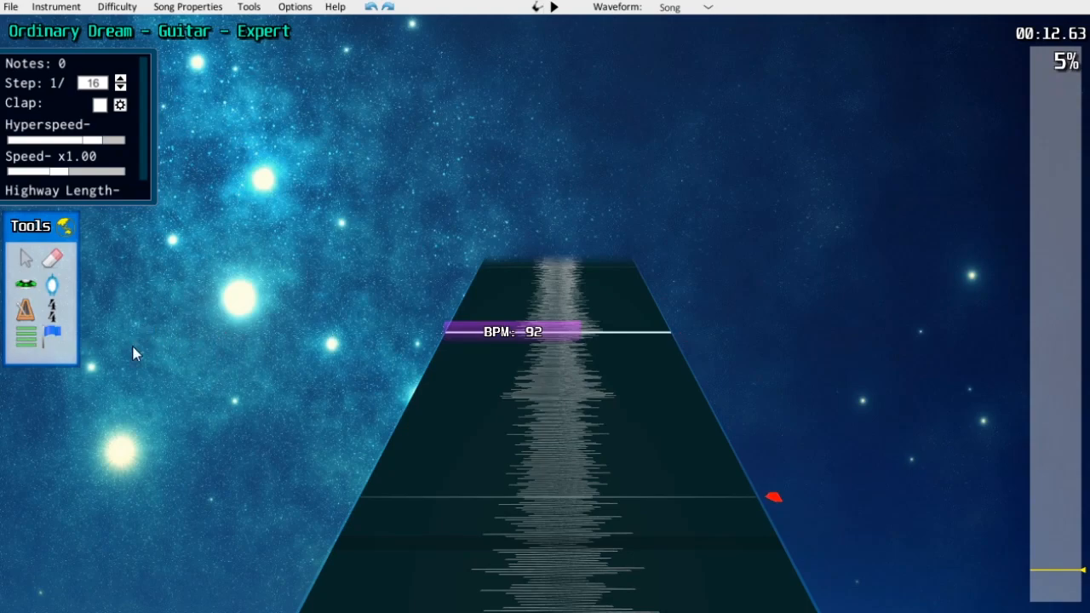
pyautogui.moveTo(128, 366)
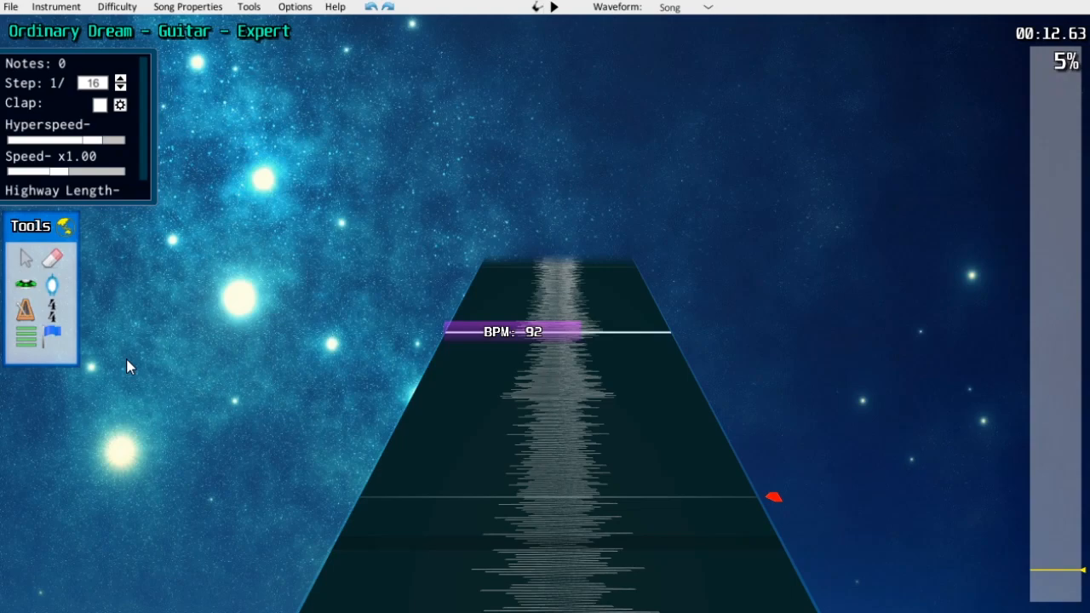
pyautogui.moveTo(119, 296)
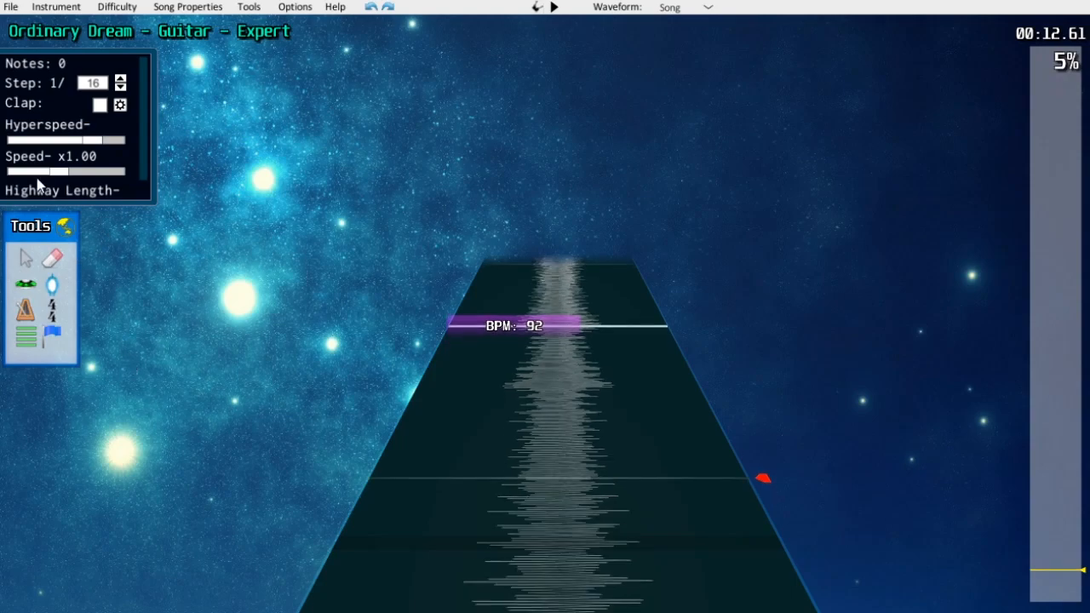
pyautogui.moveTo(281, 332)
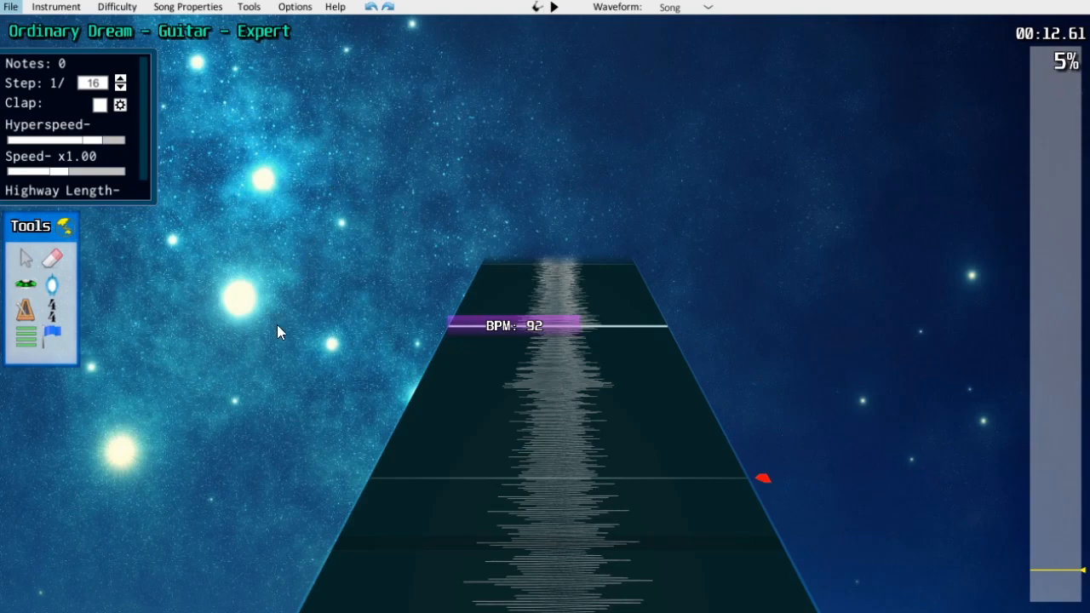
pyautogui.moveTo(228, 49)
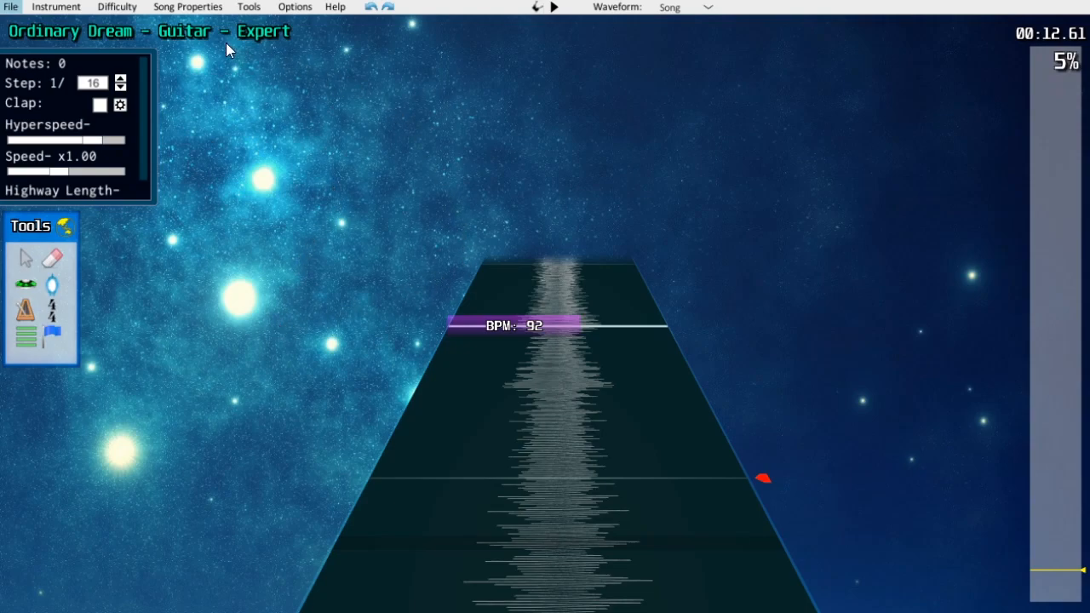
pyautogui.moveTo(299, 211)
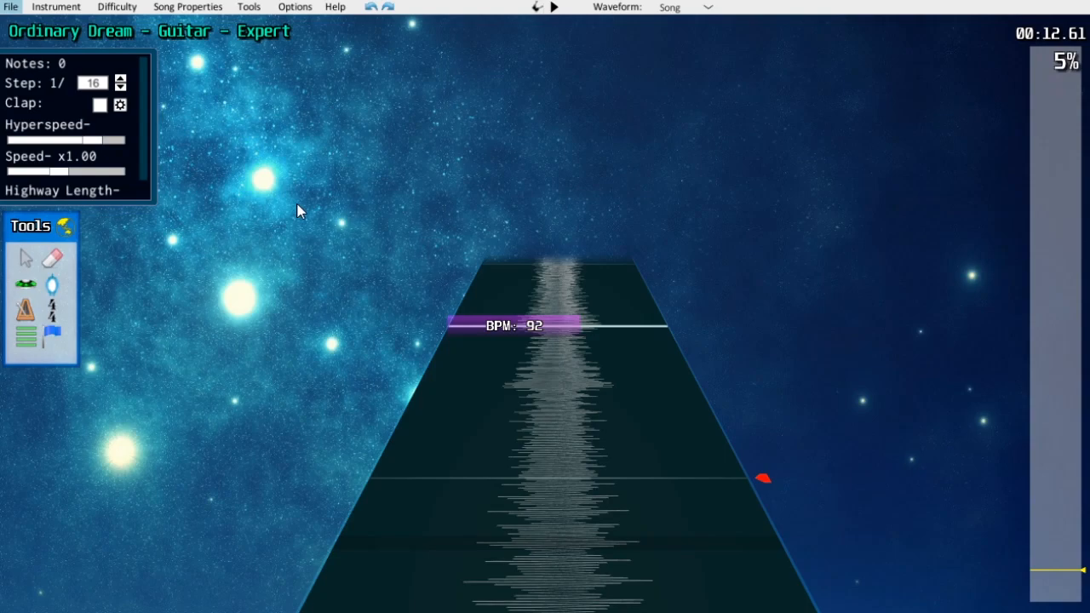
pyautogui.moveTo(293, 227)
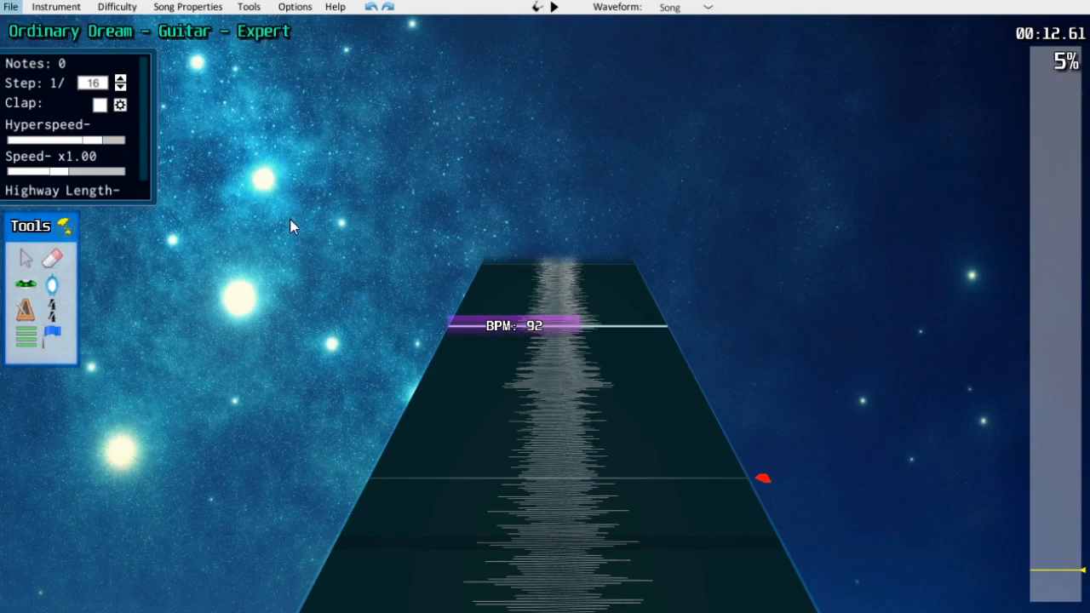
pyautogui.moveTo(283, 201)
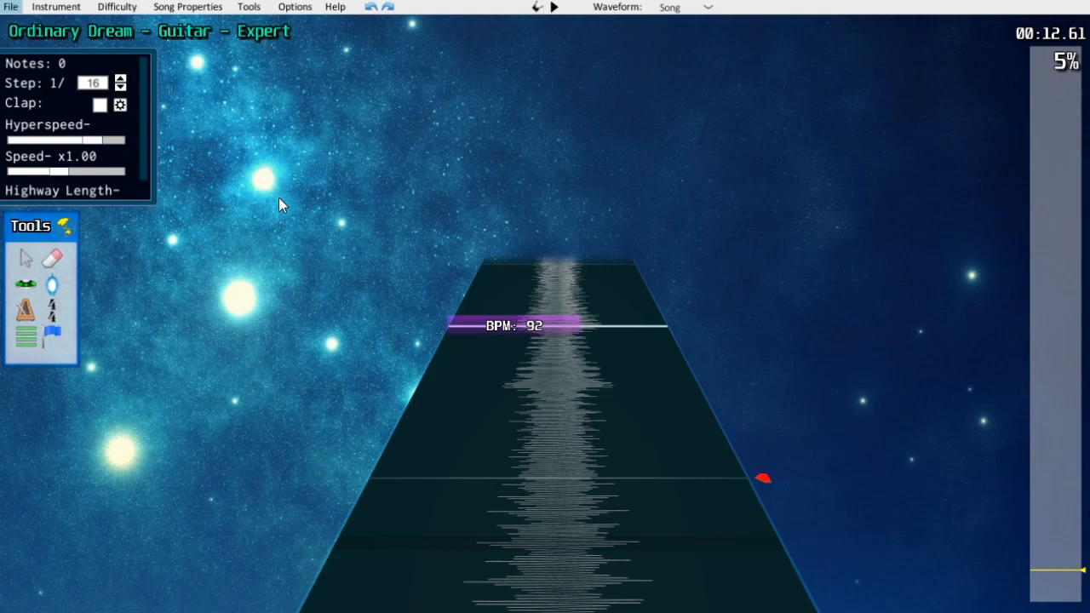
pyautogui.moveTo(253, 235)
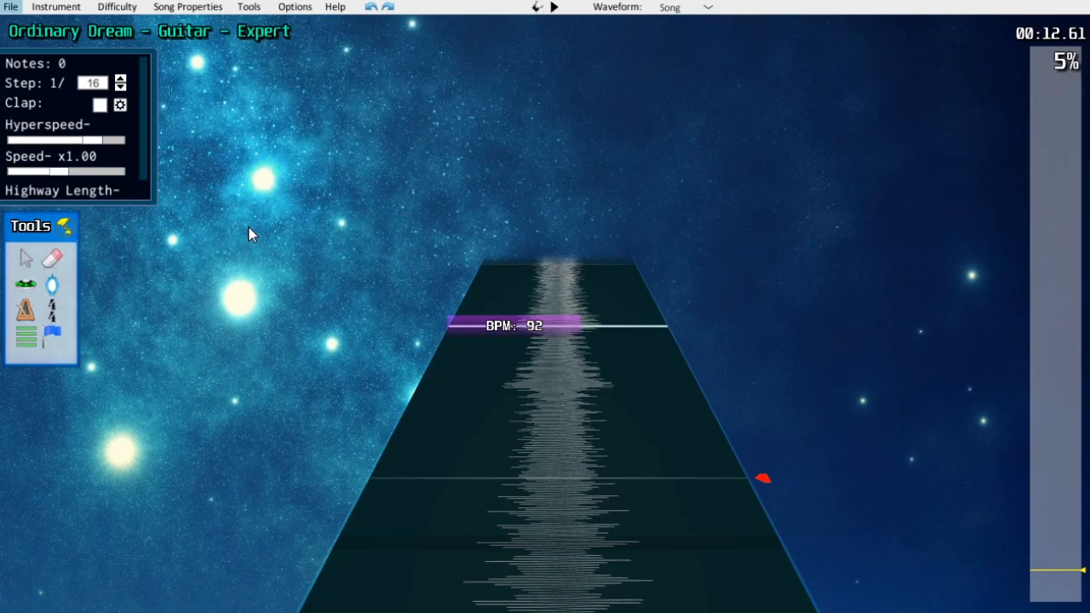
pyautogui.moveTo(211, 127)
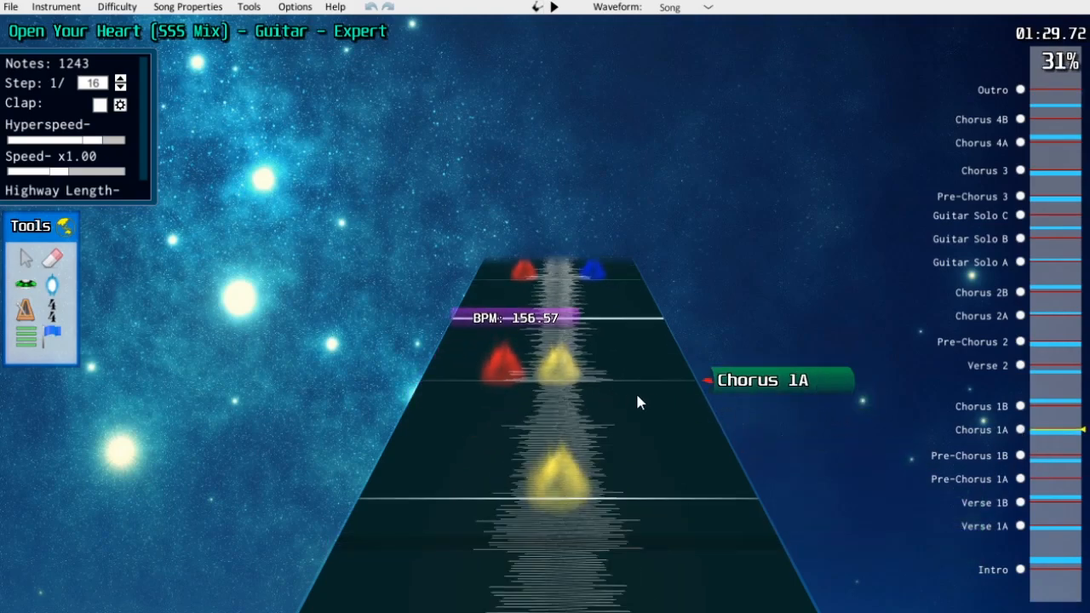
# - Play and pause Open Your Heart twice around Chorus 1A, stopping near 1:30
pyautogui.click(555, 7)
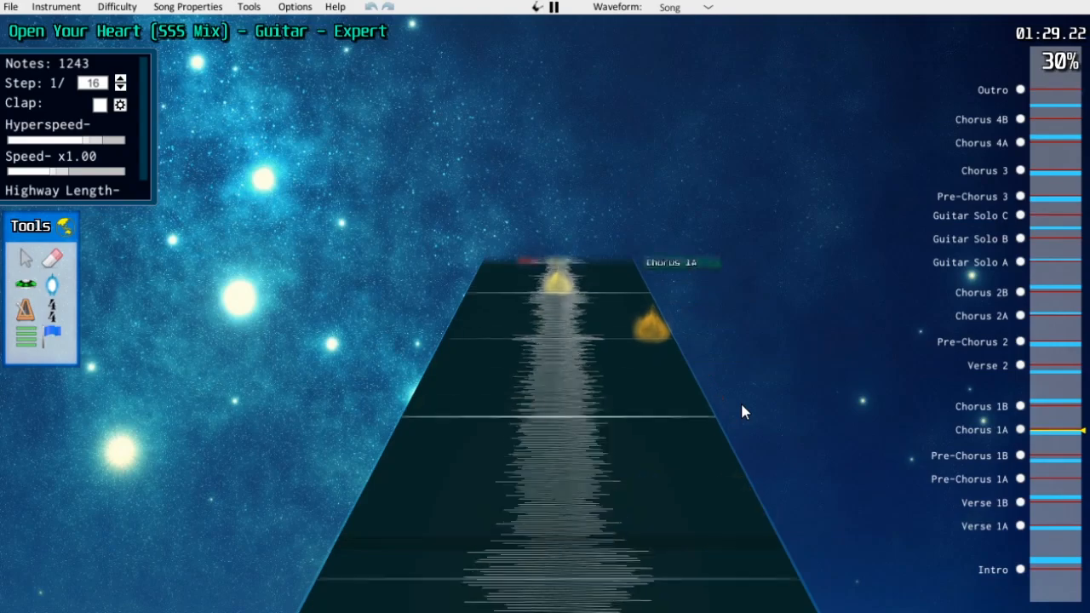
pyautogui.click(554, 6)
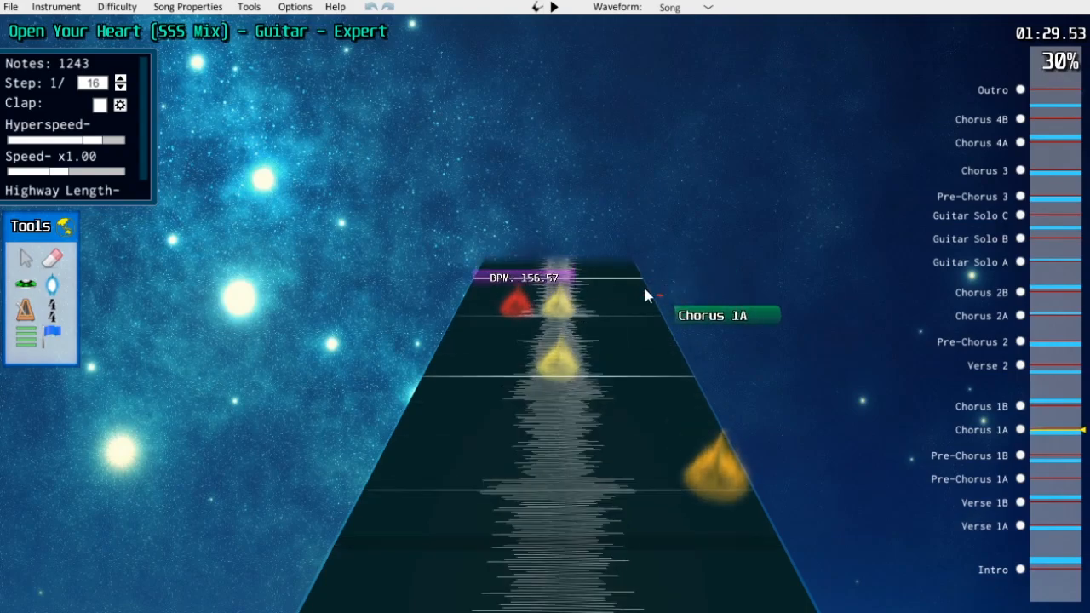
pyautogui.click(553, 7)
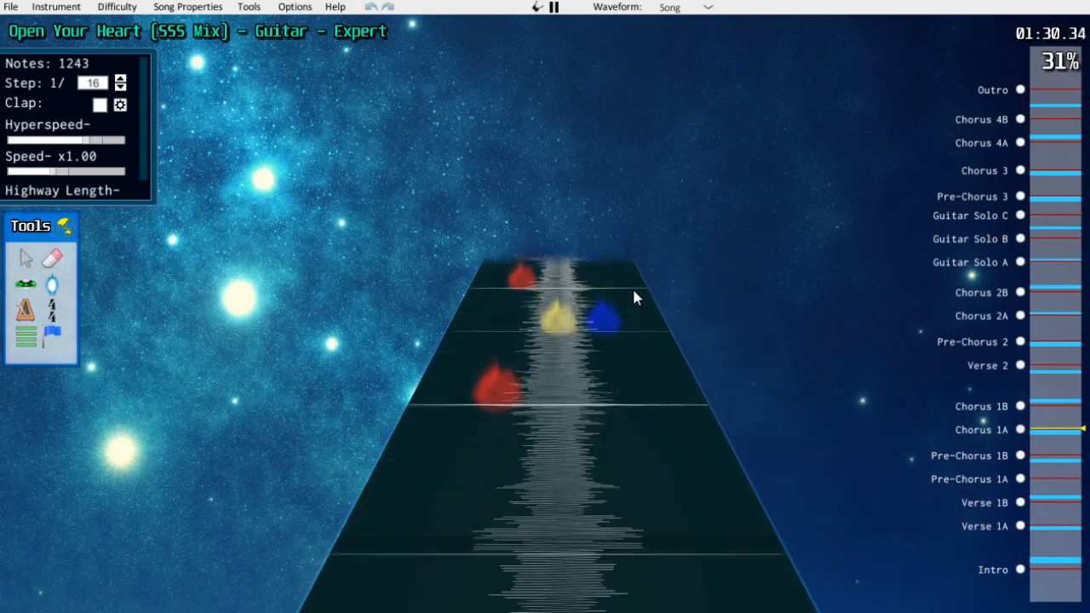
pyautogui.click(555, 7)
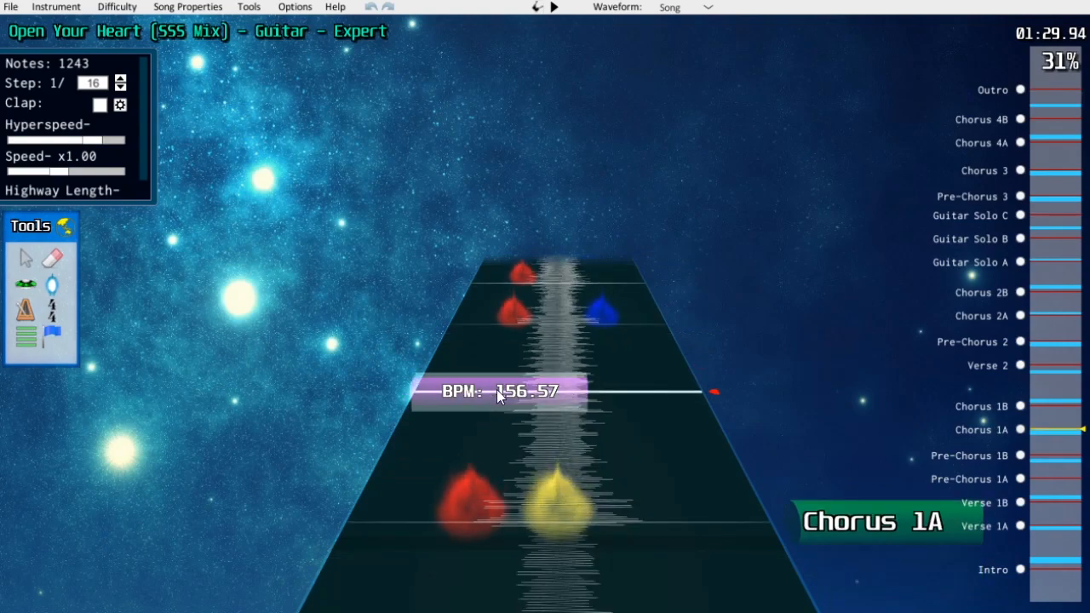
pyautogui.moveTo(528, 337)
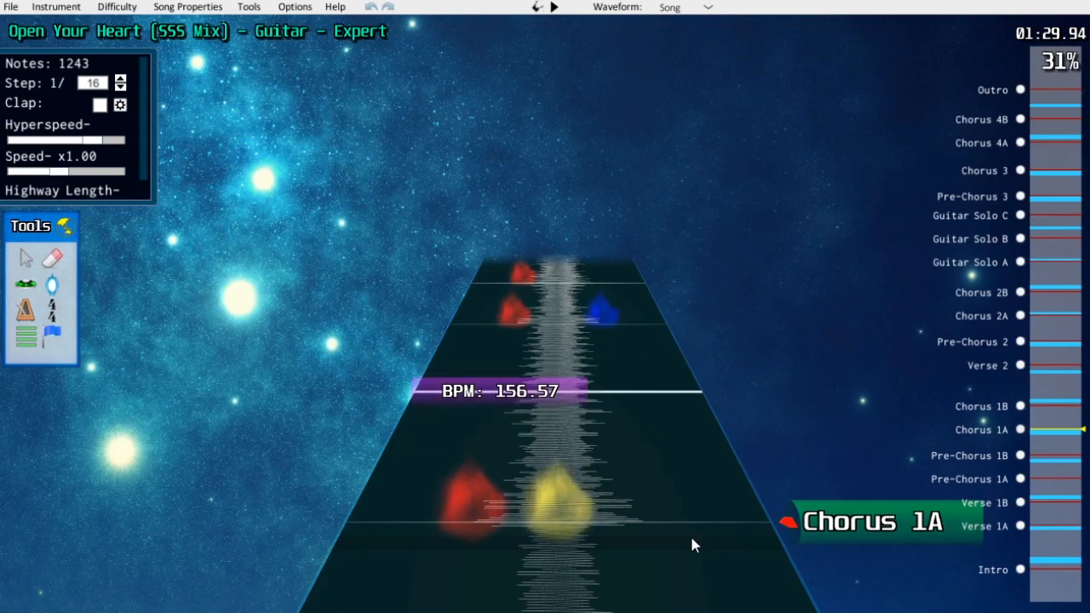
pyautogui.moveTo(1046, 426)
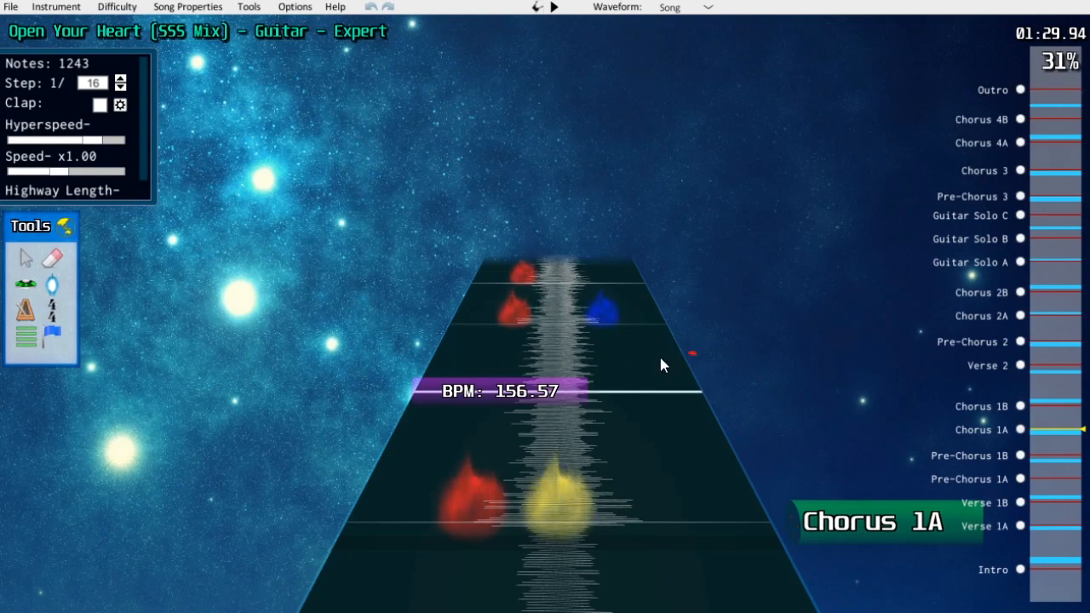
pyautogui.moveTo(1040, 426)
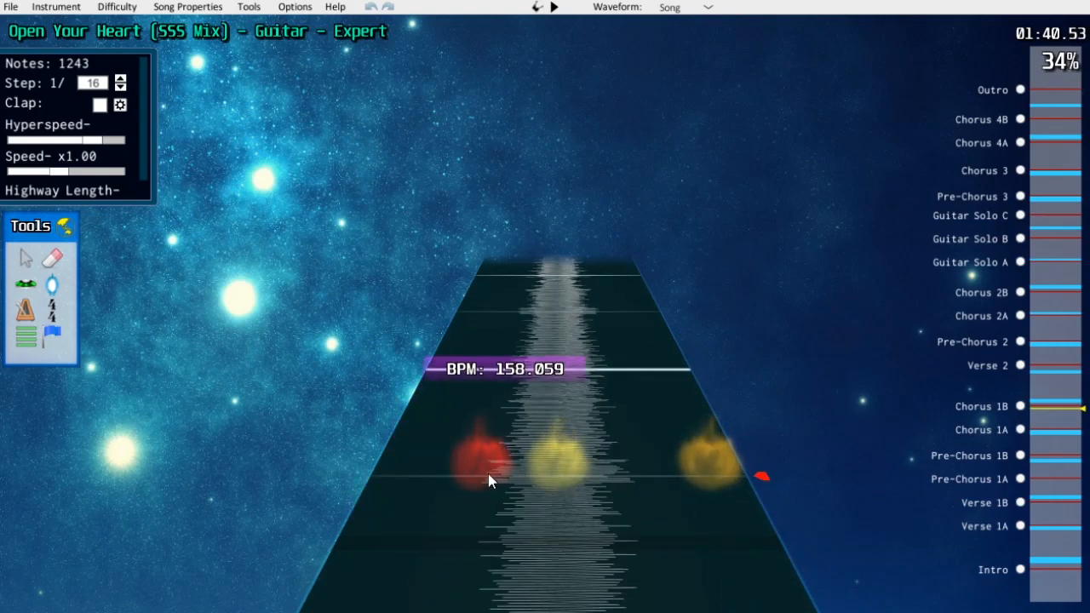
pyautogui.moveTo(576, 460)
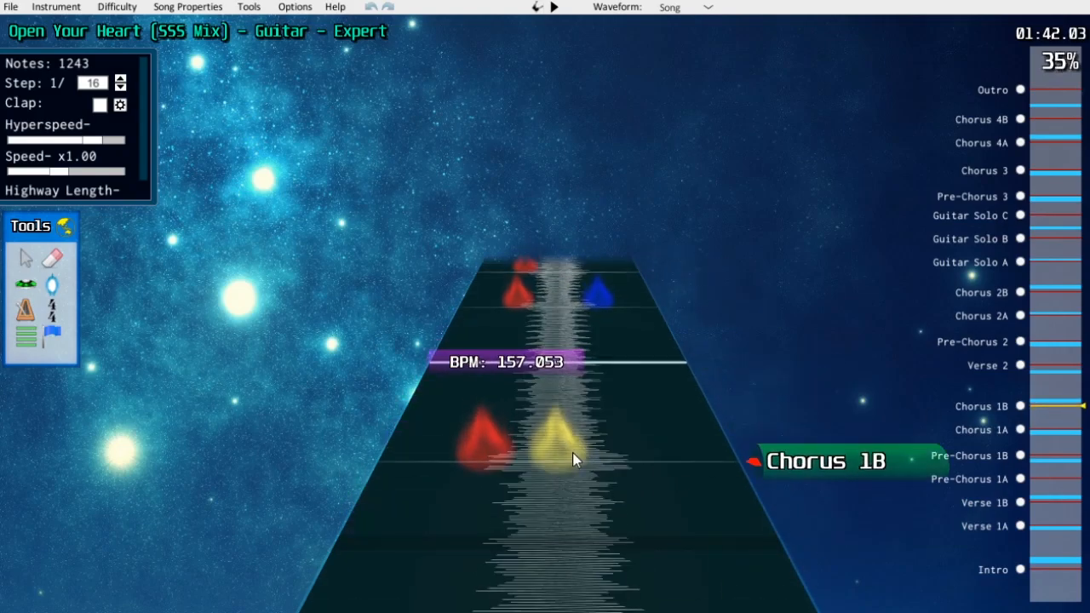